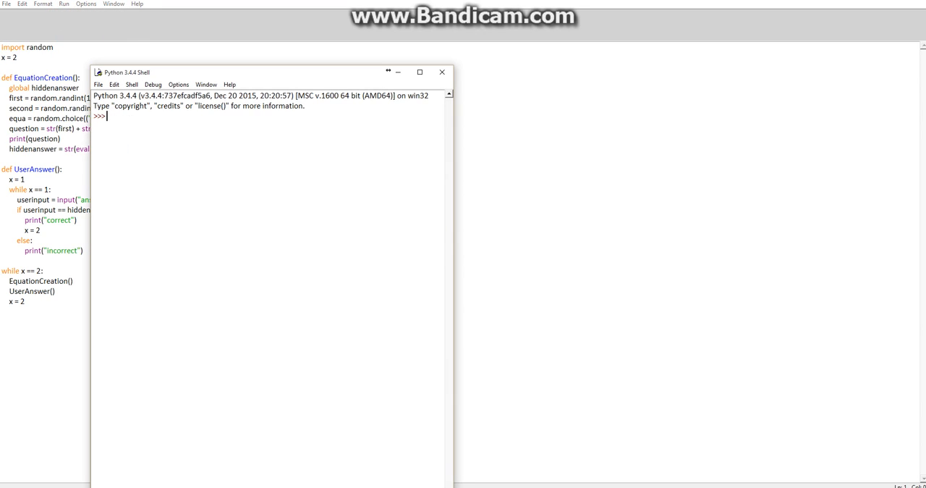
mouse_move(275, 72)
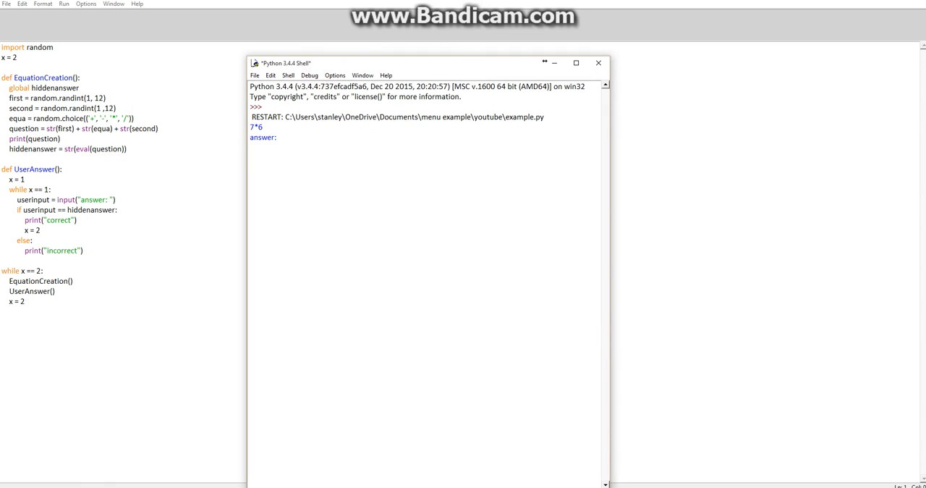
Close the Python Shell showing the 7*6 question and return to the script
left_click(600, 62)
type("import ")
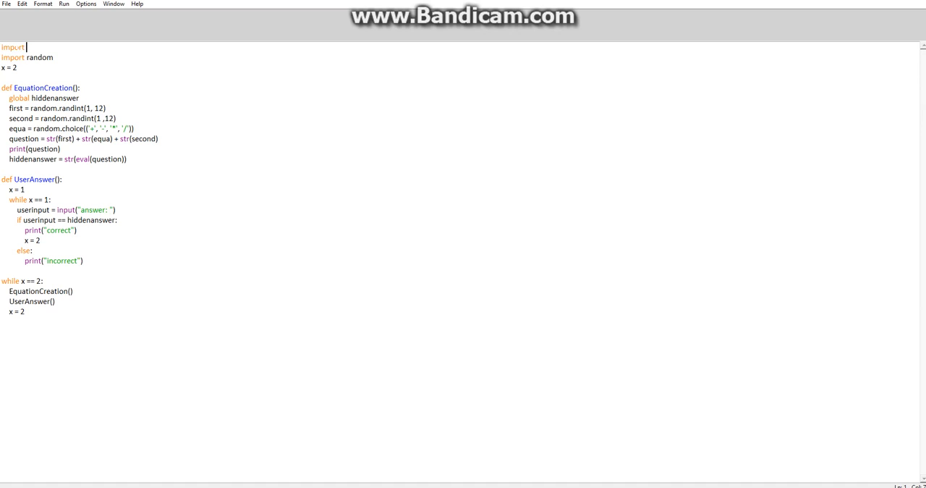
Make the first line read 'from tkinter import *' above the random import
type("tkinter")
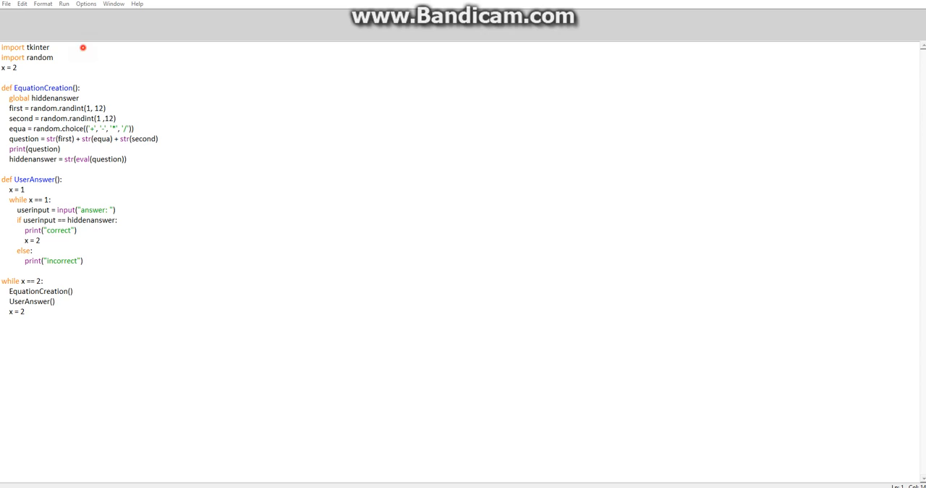
double_click(11, 46)
type("fro")
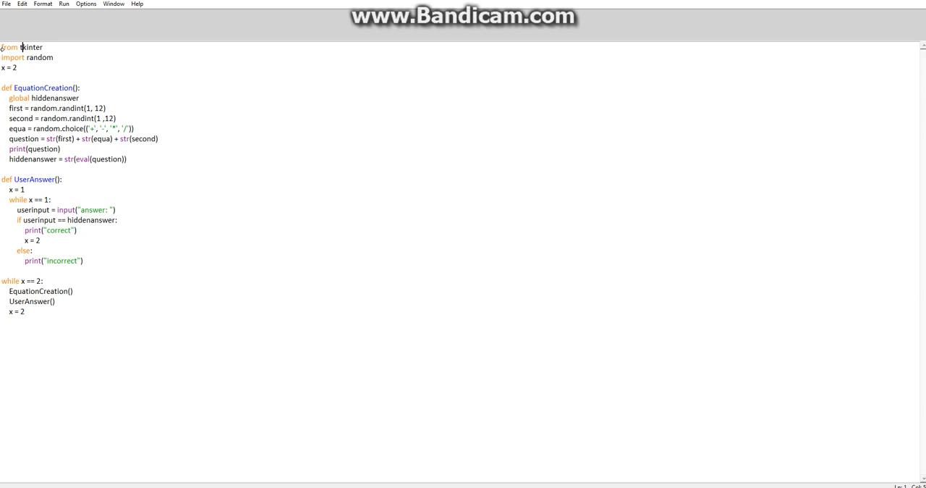
type("im")
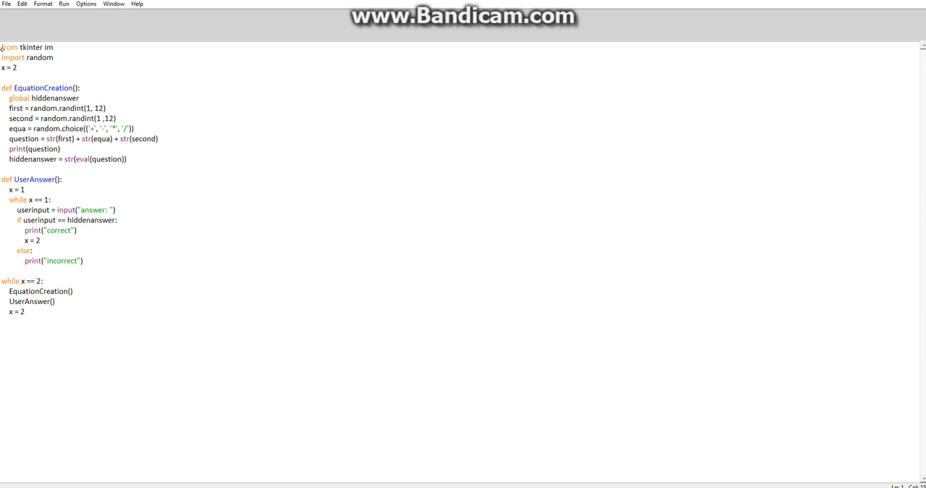
type("import *")
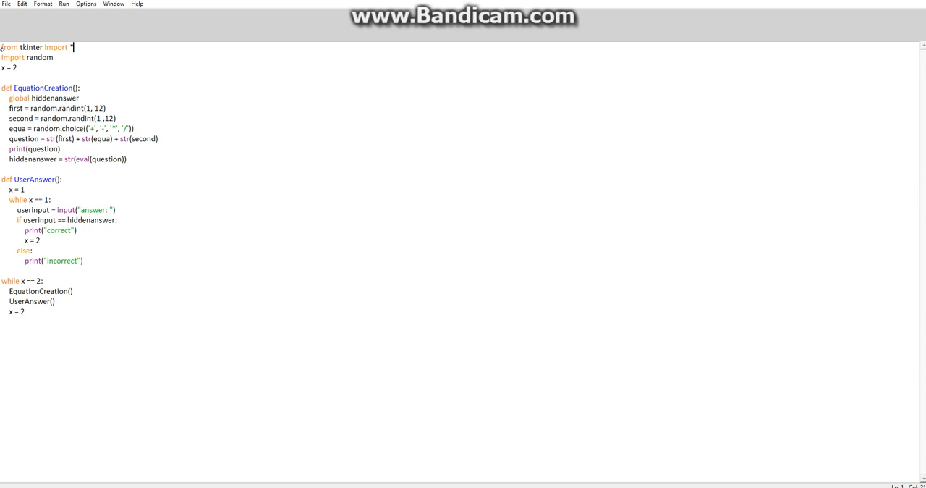
left_click(7, 333)
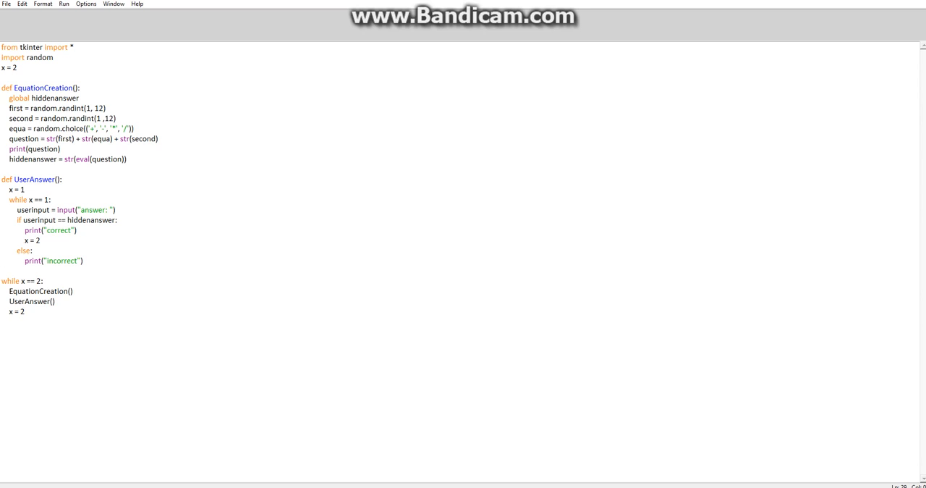
double_click(32, 180)
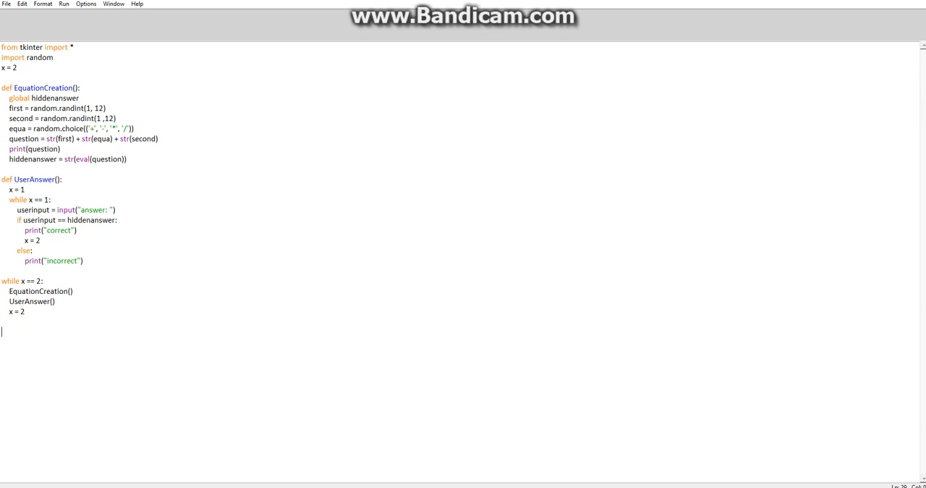
Define main() at the end of the script with root = Tk() inside it
type("def m")
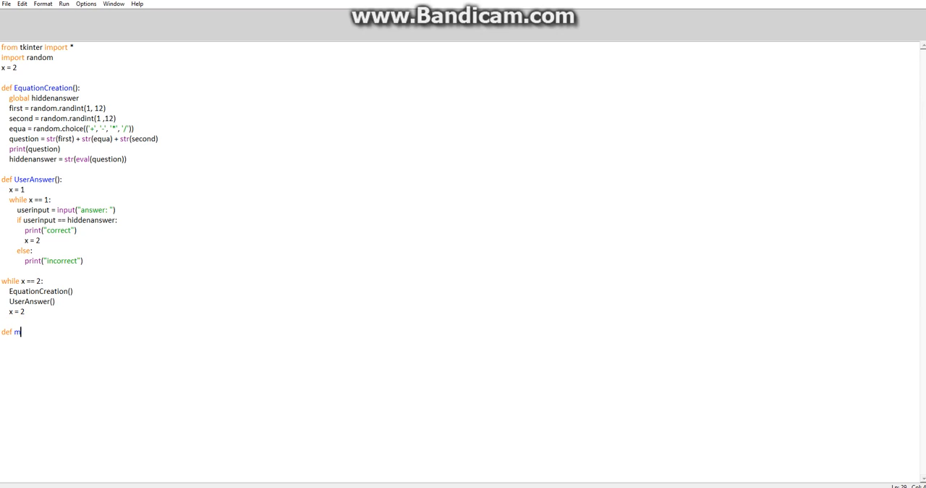
type("ain")
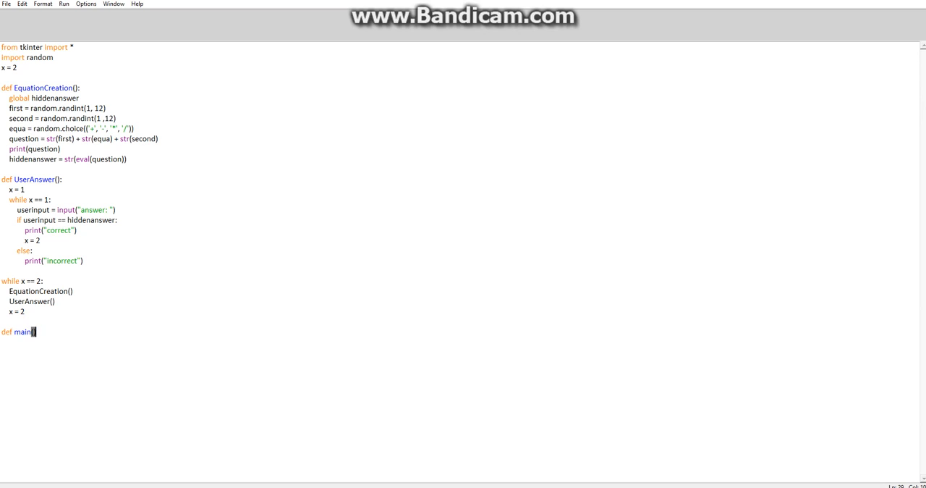
type("():")
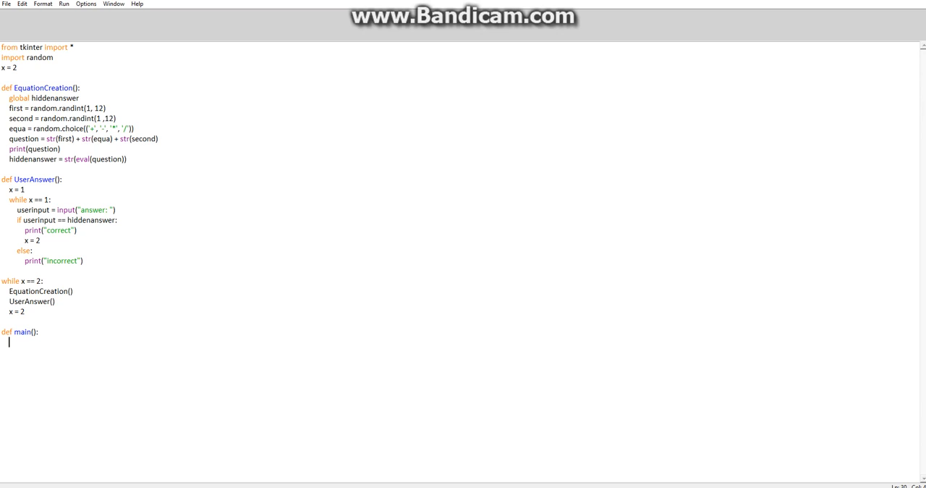
type("root =")
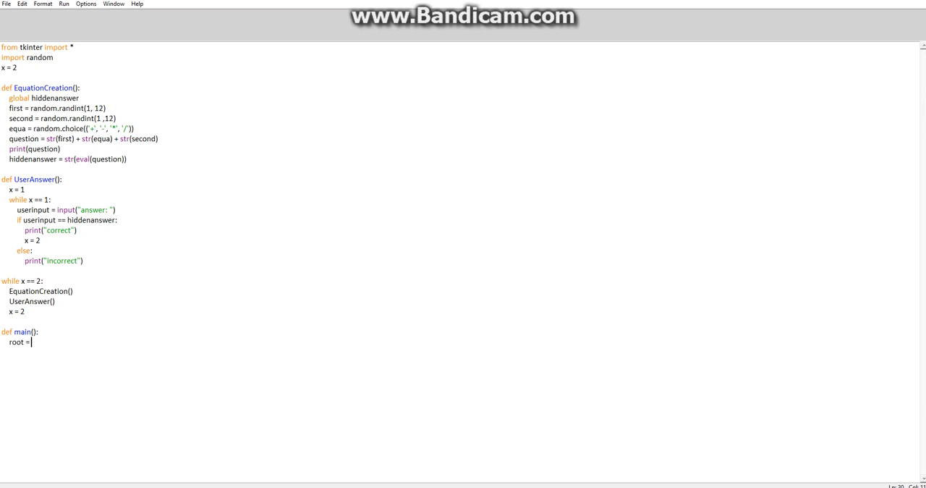
type("T")
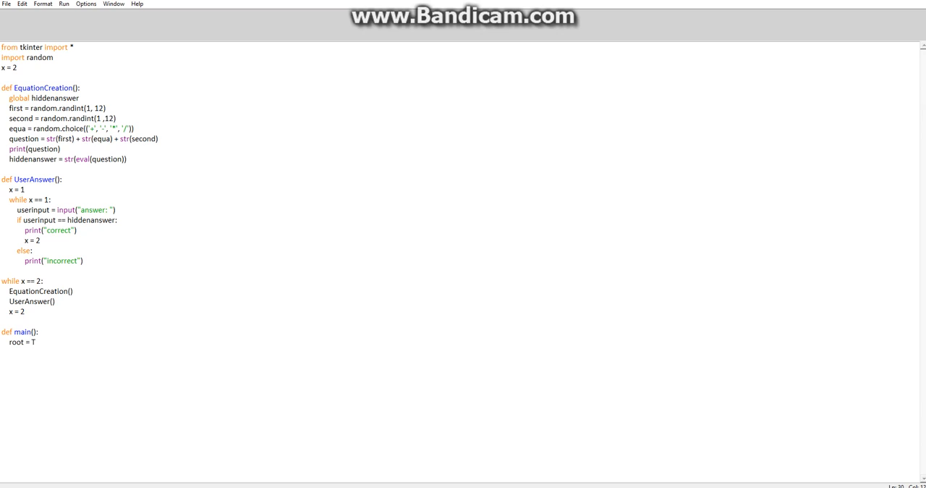
type("k();")
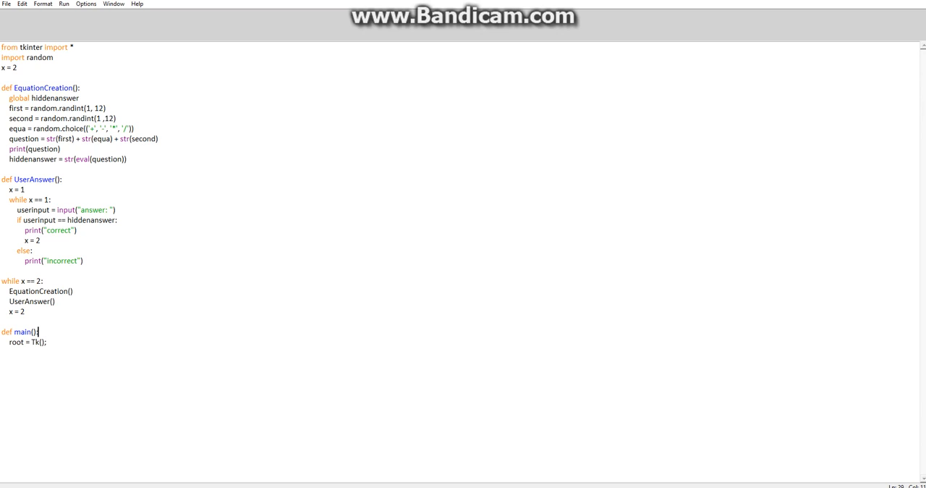
Insert 'global root;' above the root = Tk() line inside main
key("enter")
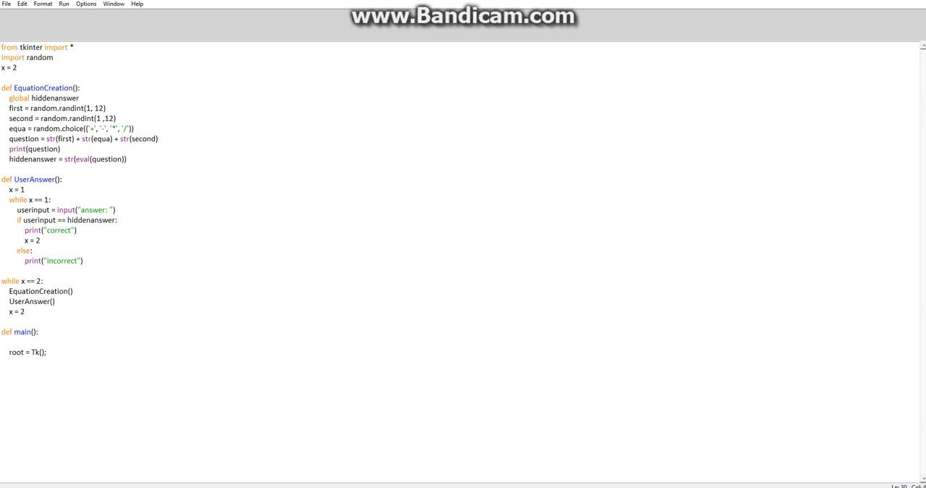
type("global")
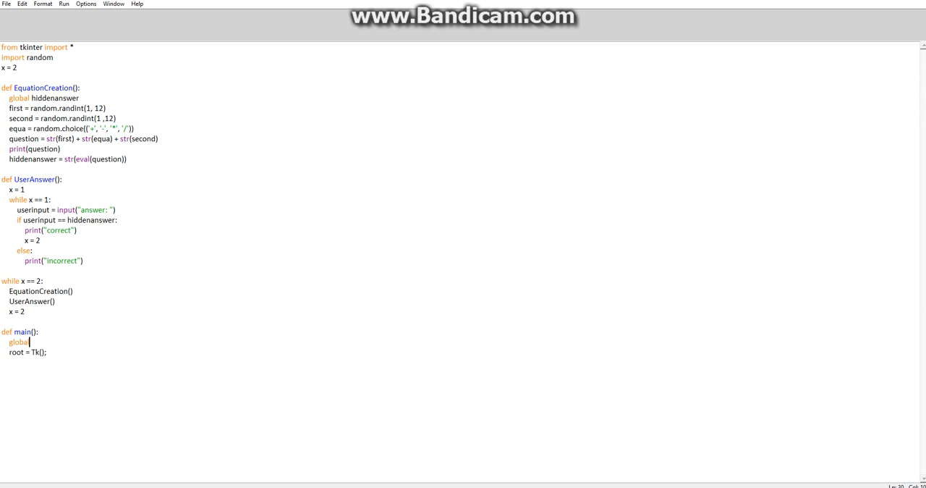
type("root")
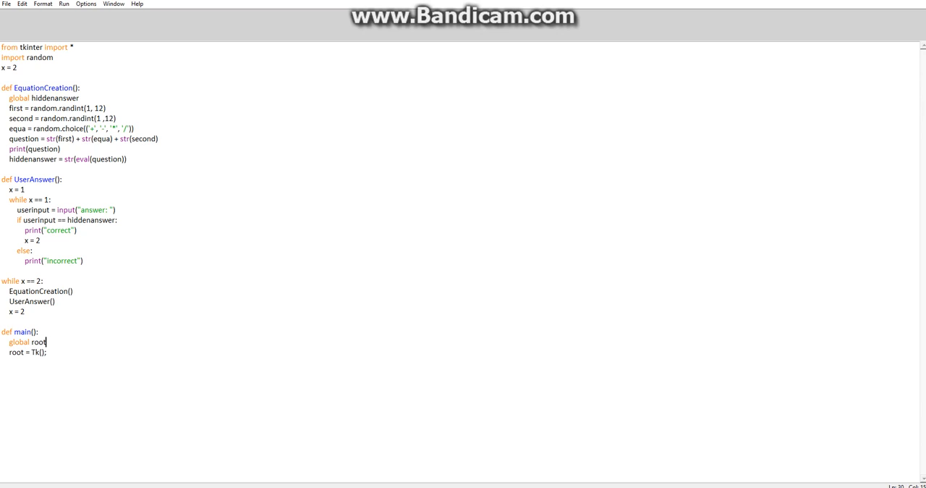
type(";")
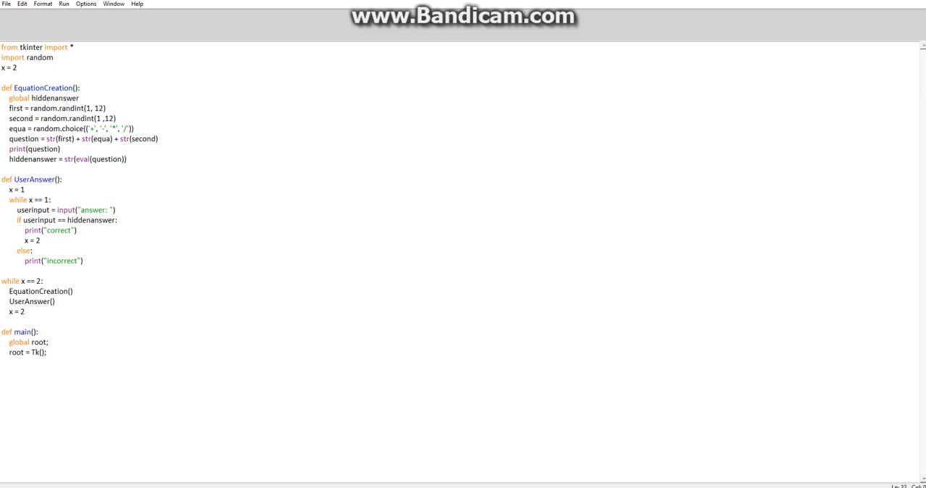
key("enter")
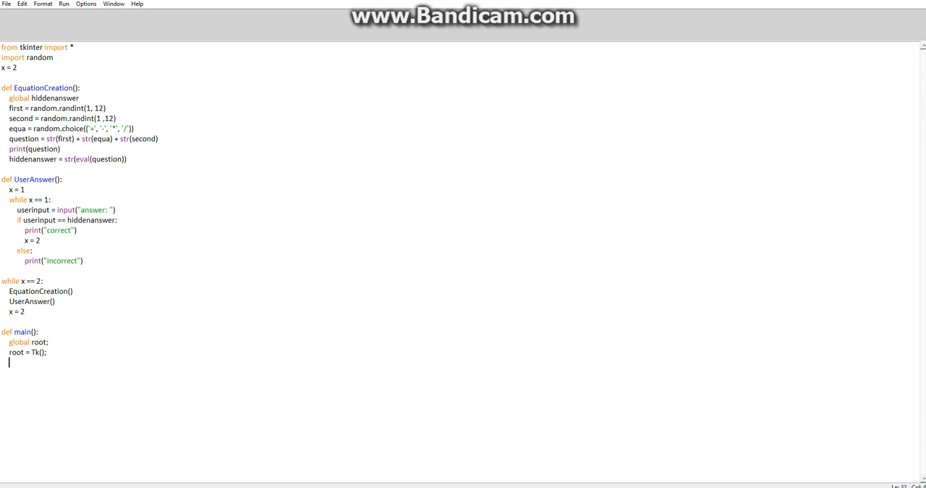
Add root.title("equations") inside main to name the window
type("root.t")
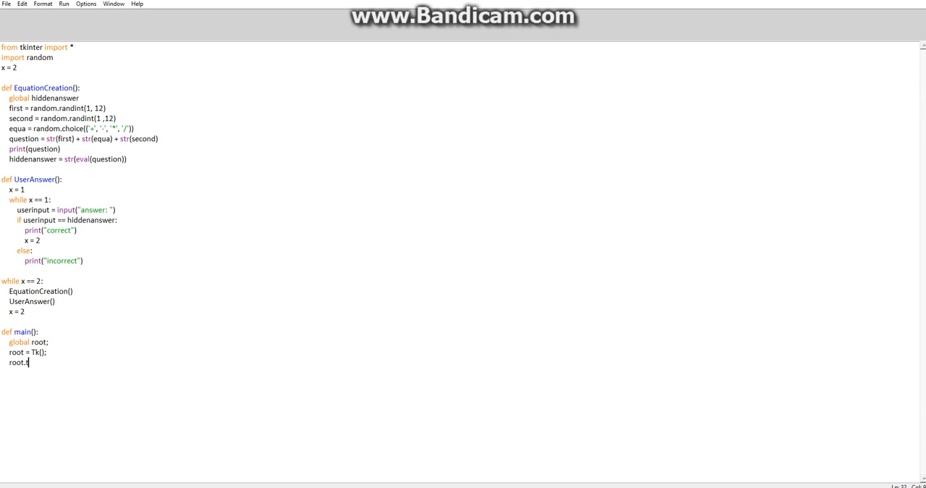
type("itle")
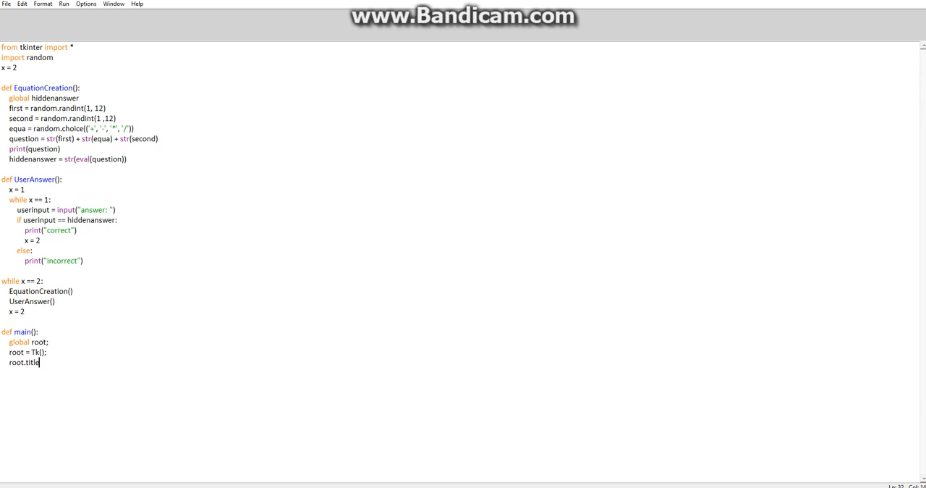
type("(\"")
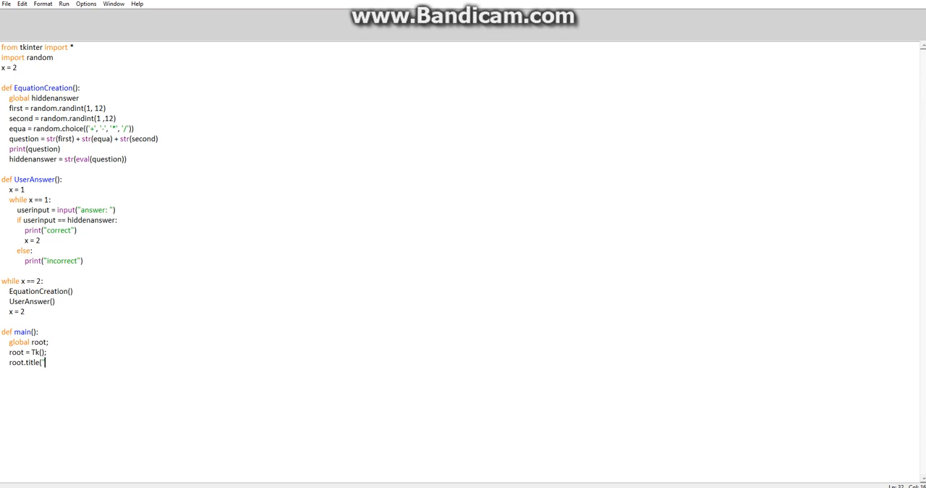
type("equation")
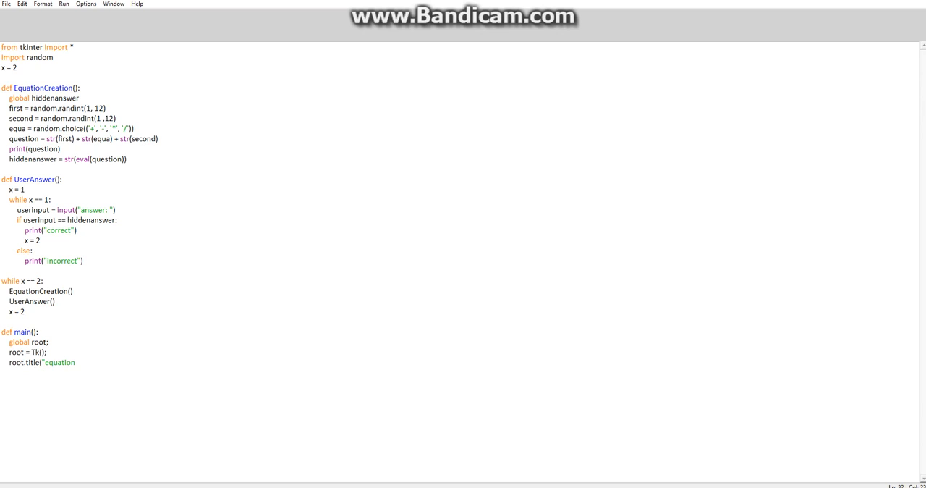
type("s\"")
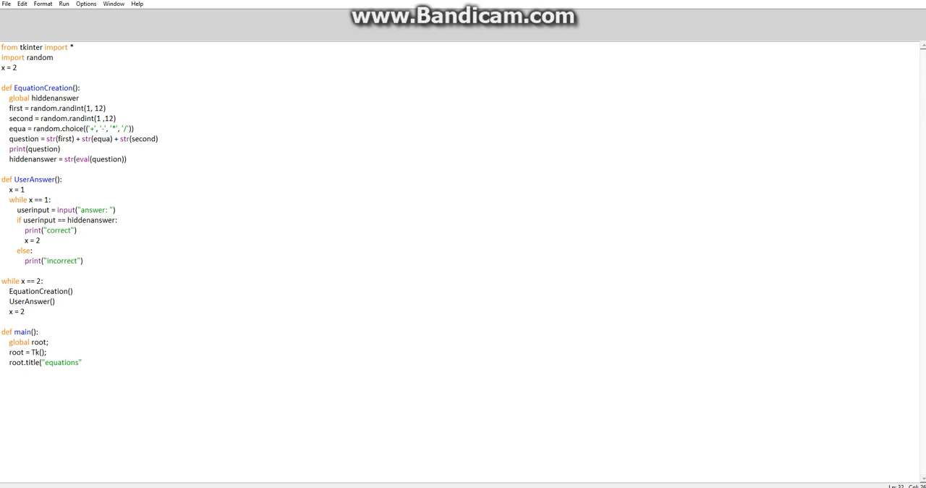
double_click(61, 361)
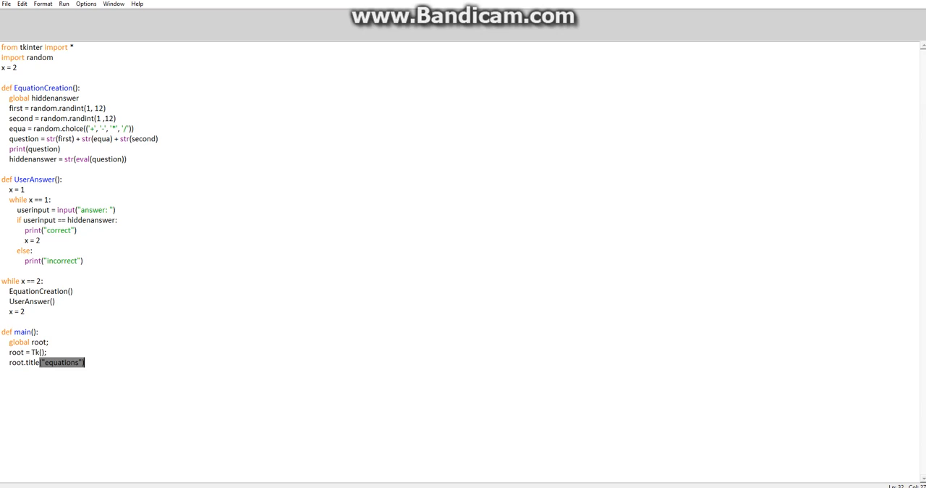
mouse_move(234, 18)
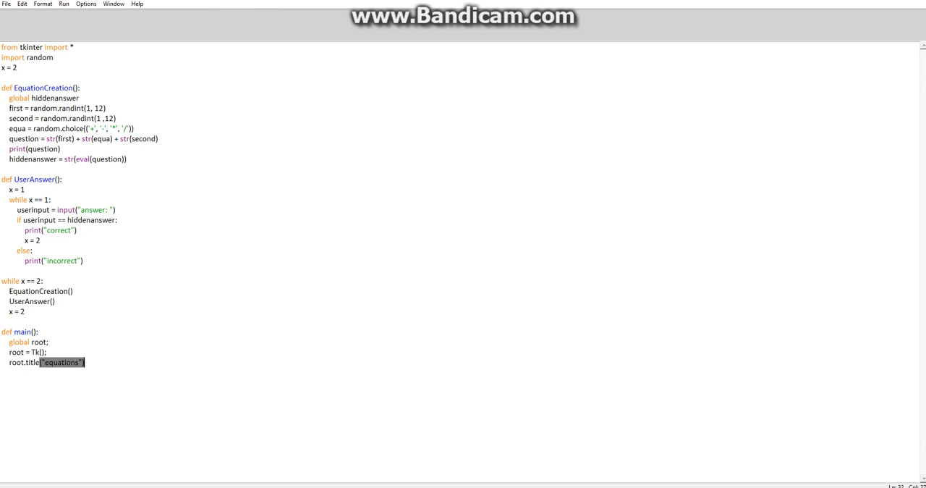
left_click(63, 3)
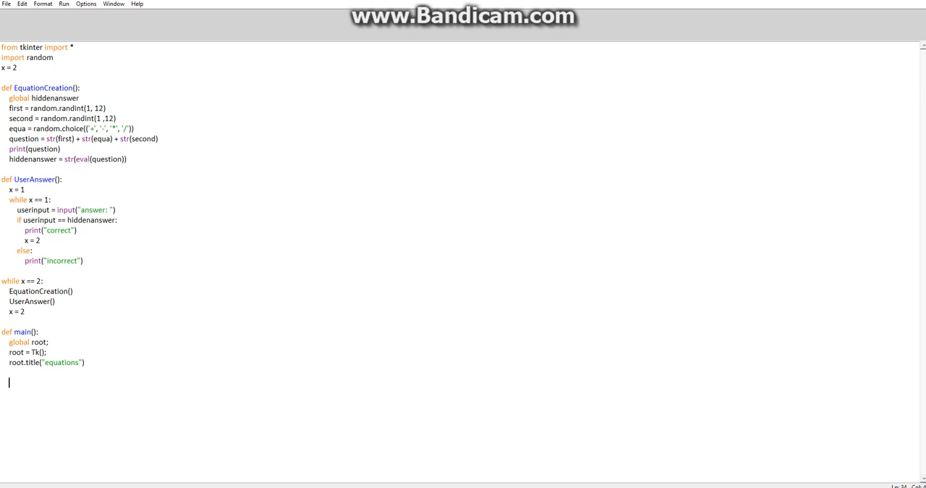
Write canvas = Canvas(root, width = 400, height = 400, ...) inside main
type("ca")
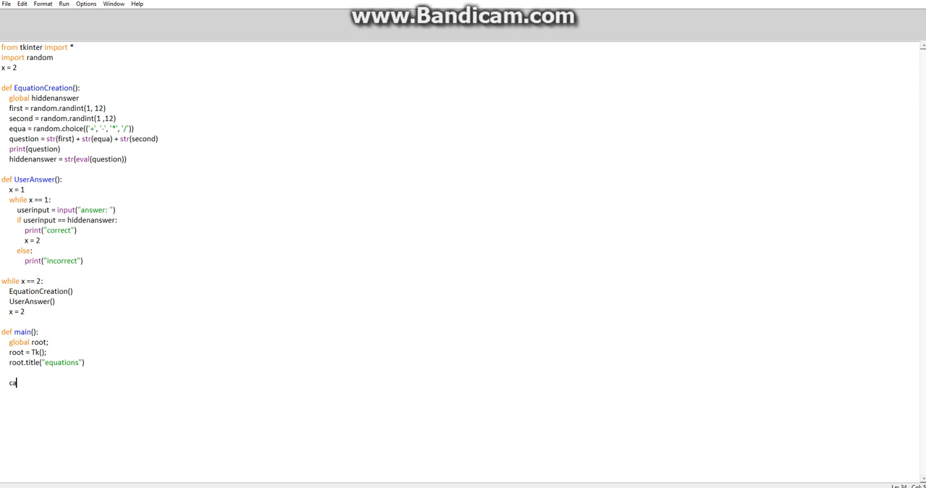
type("nvas")
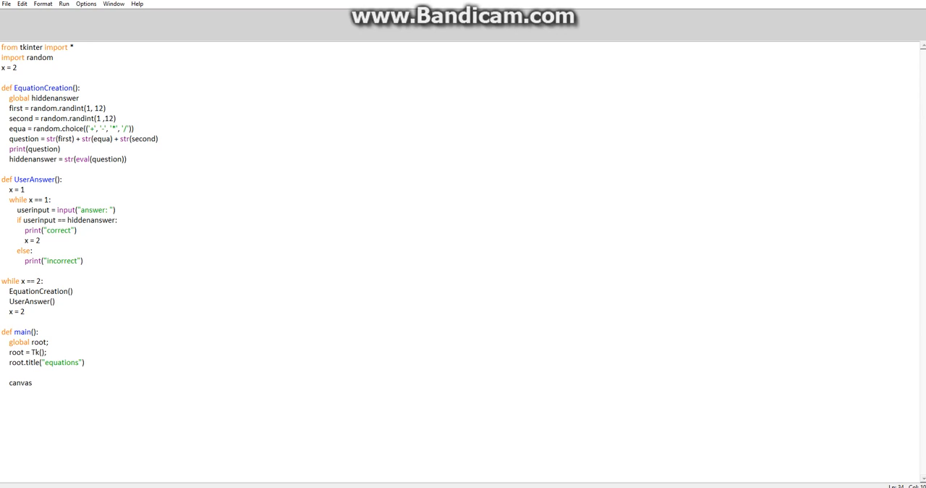
type("= C")
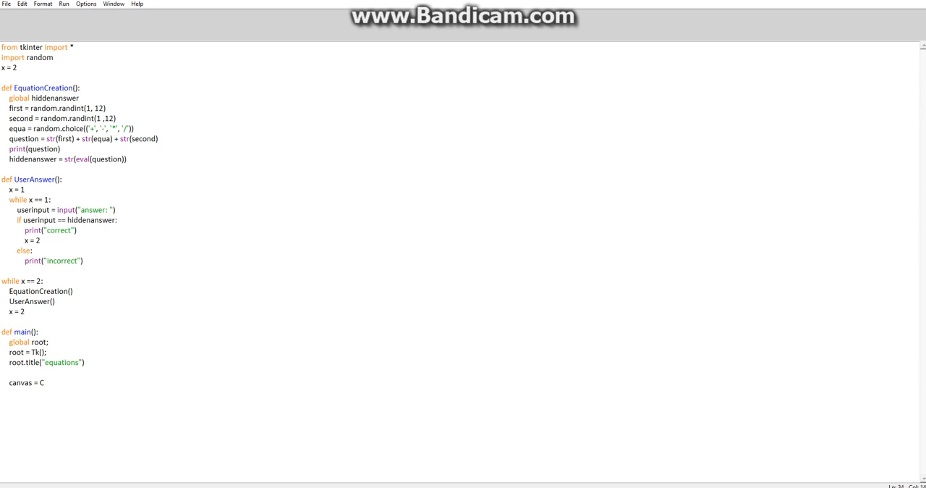
type("anvas")
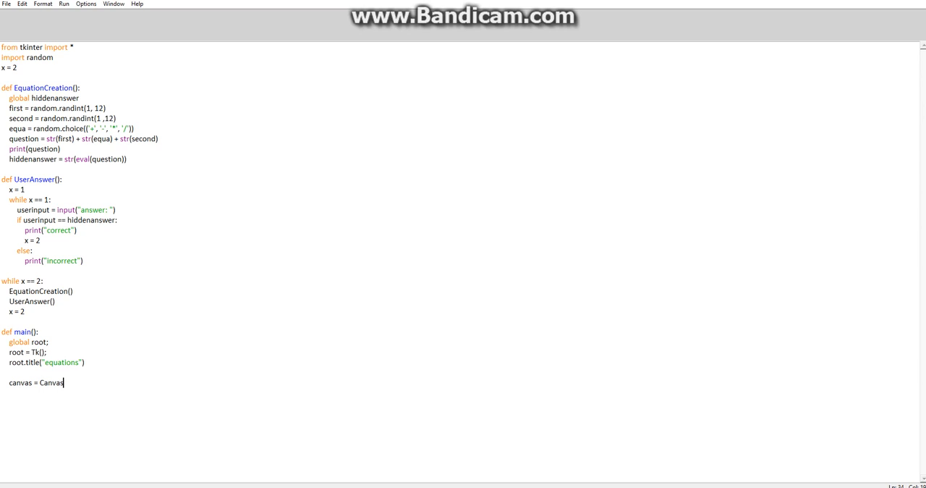
type("(ro")
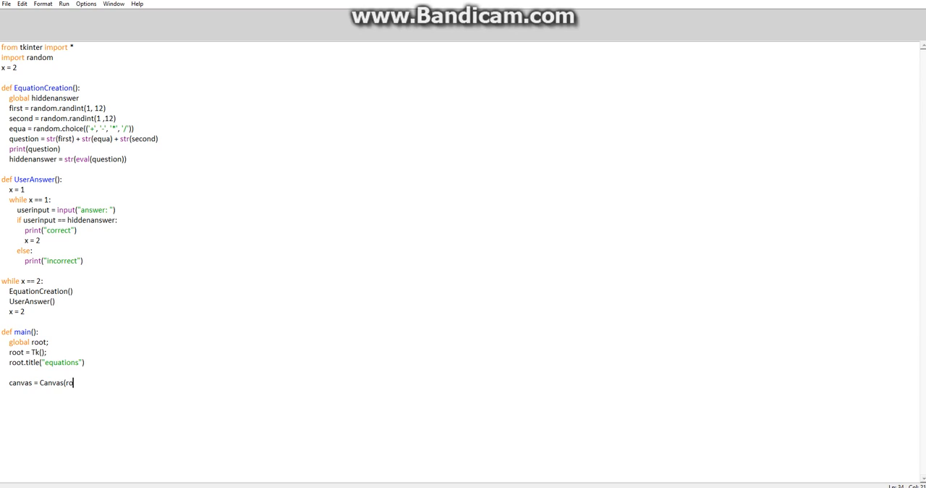
type("ot,")
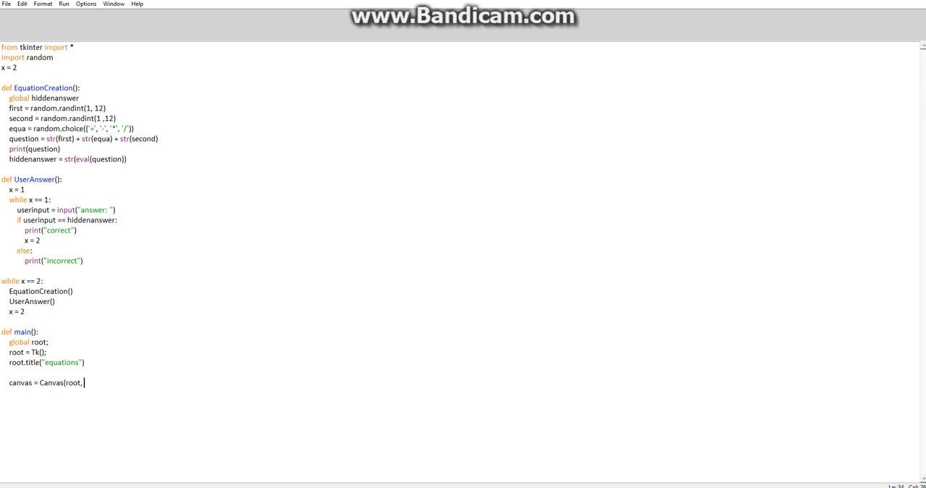
type("width  =")
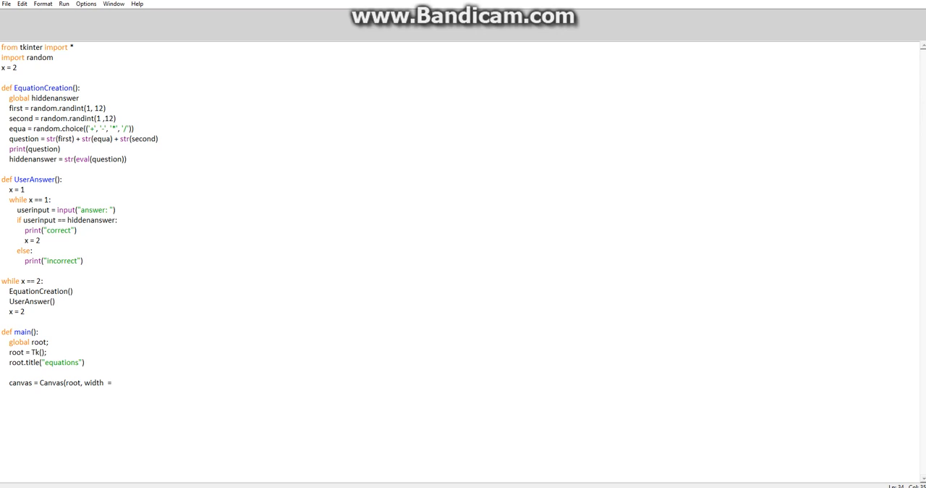
type("400,")
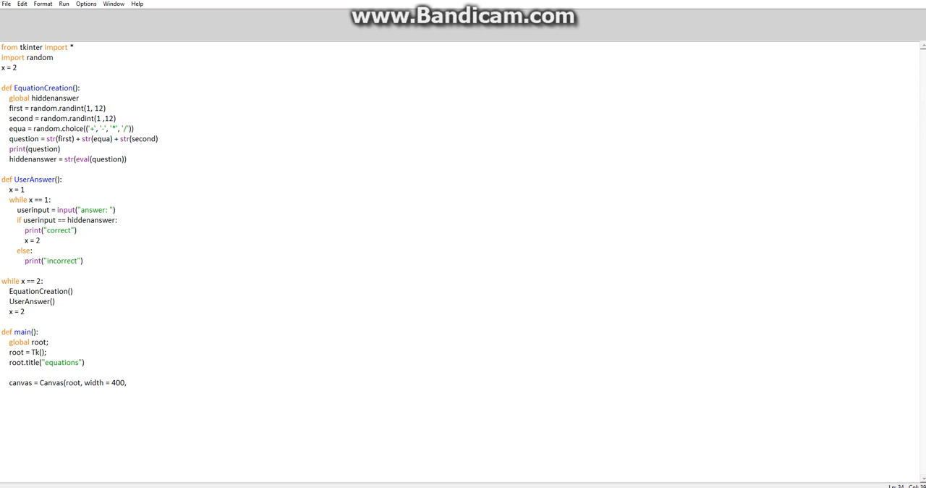
type("height")
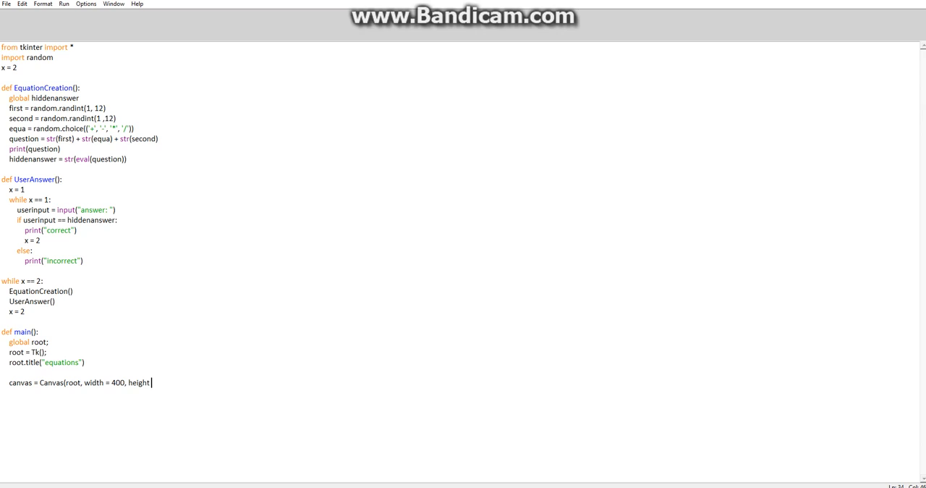
type("=")
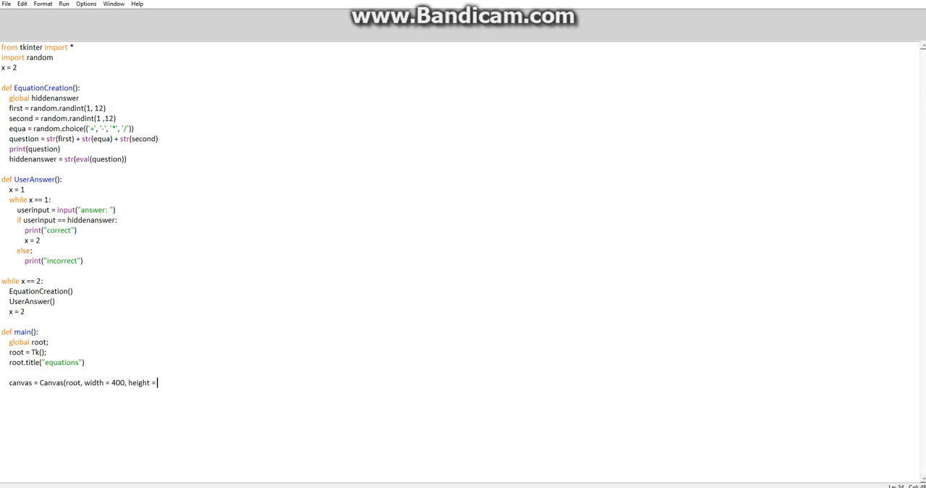
type("400")
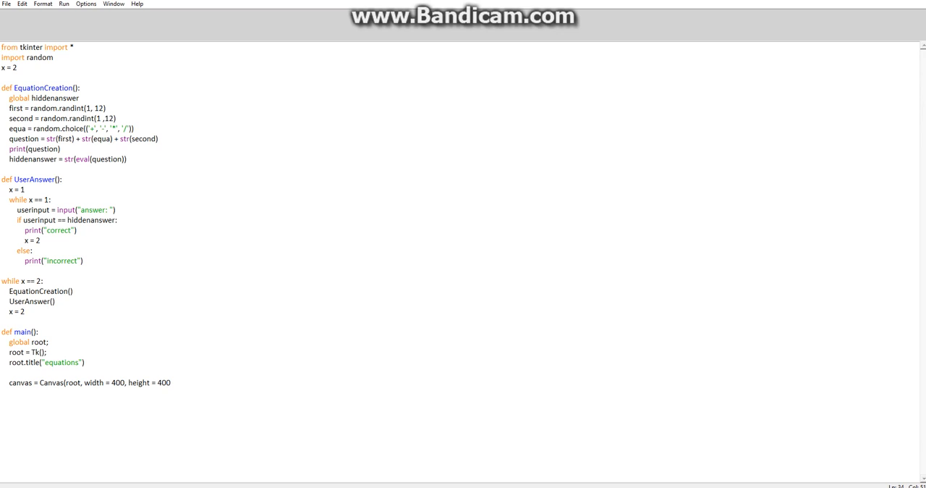
type(",")
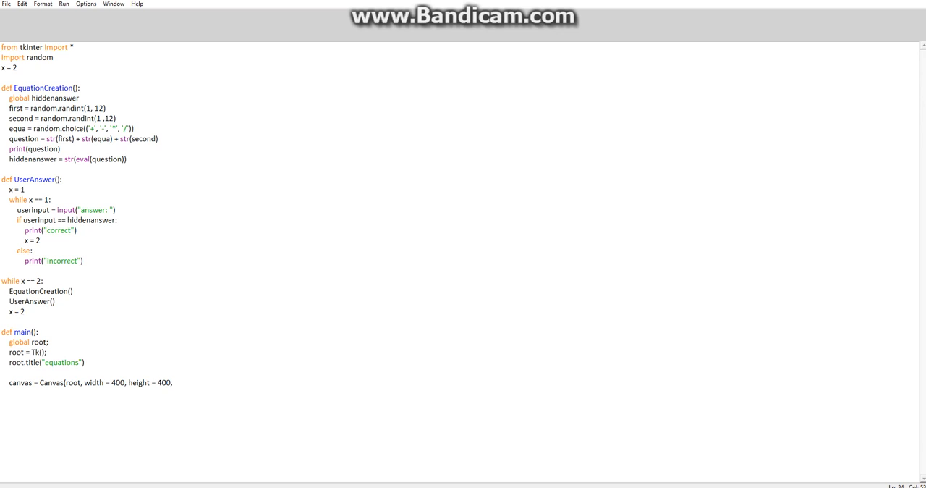
Finish the canvas with bg = "white", add canvas.pack() and begin root.mainloop()
type("bg")
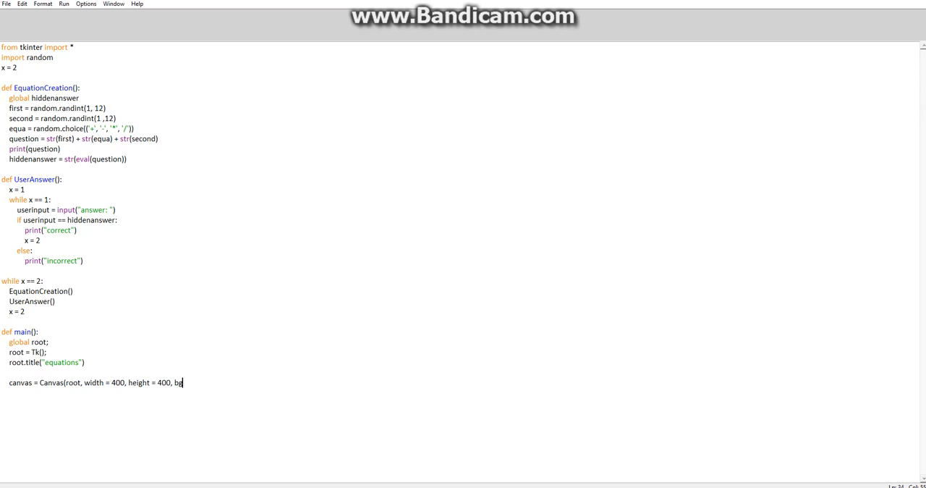
key("BackSpace")
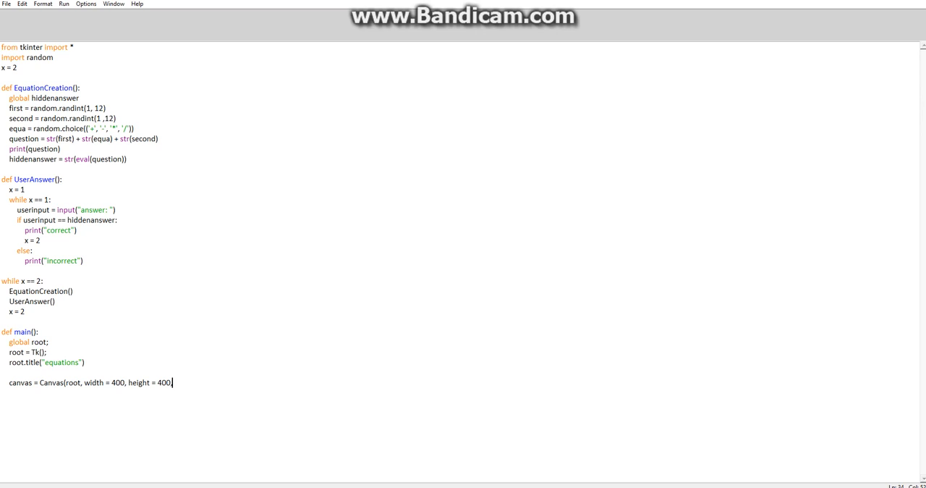
type(",")
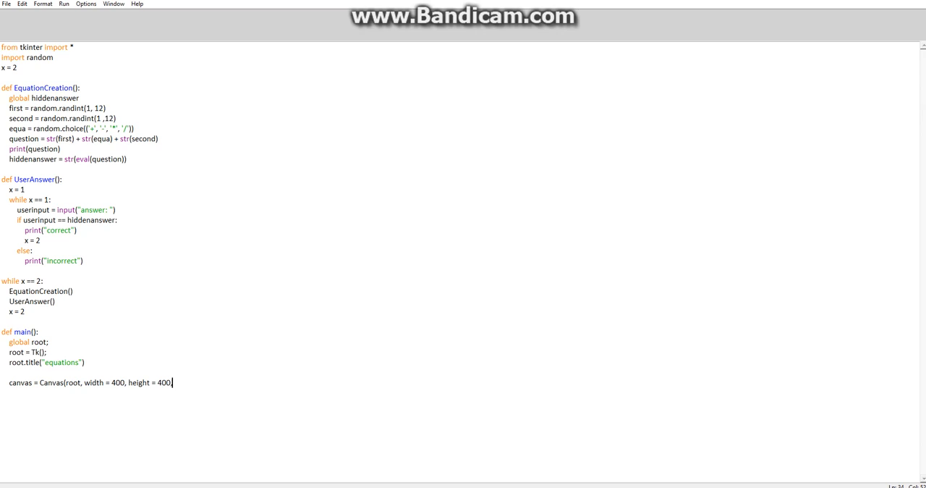
type(",")
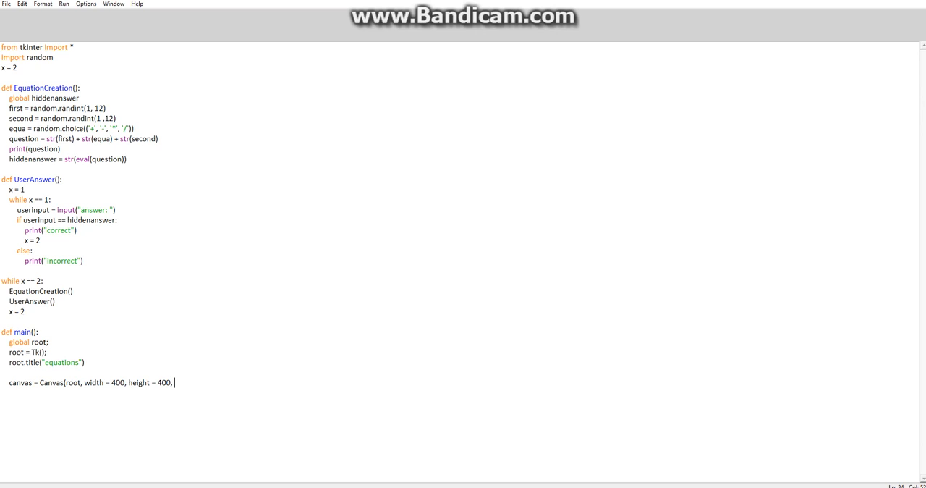
type("bg =")
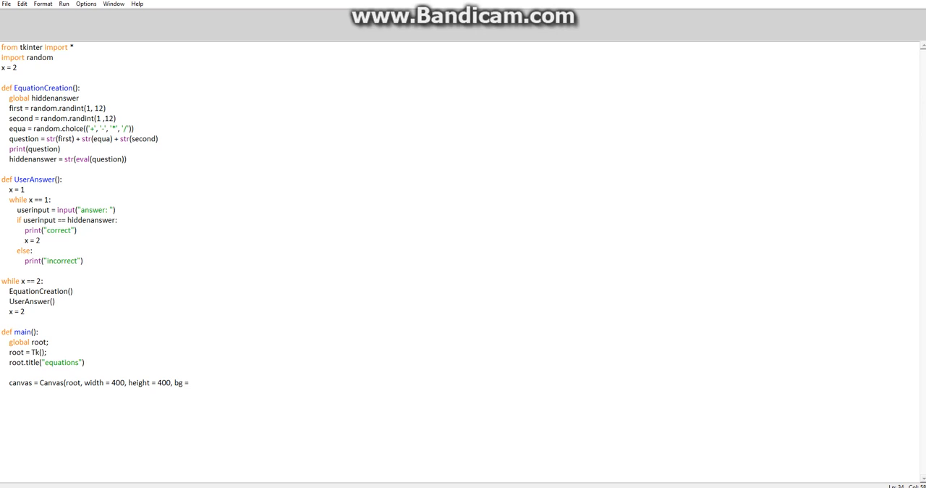
type("\"white\")")
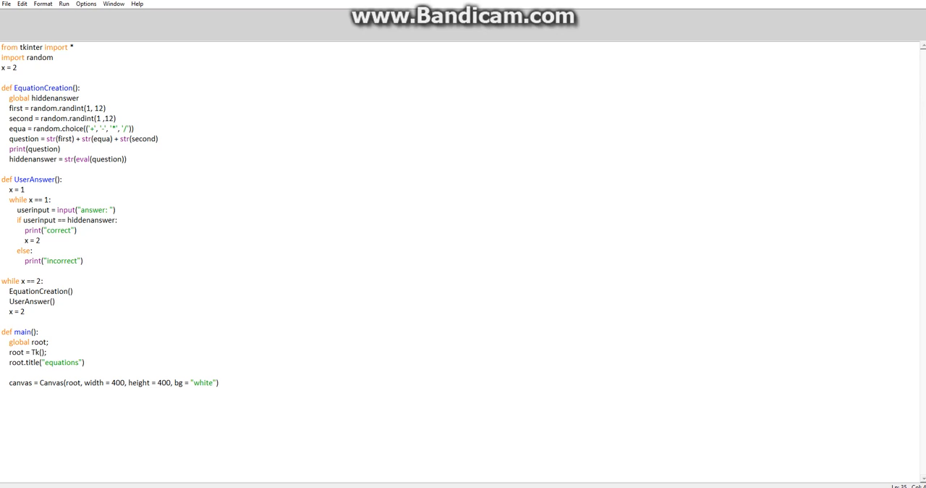
type("canvas")
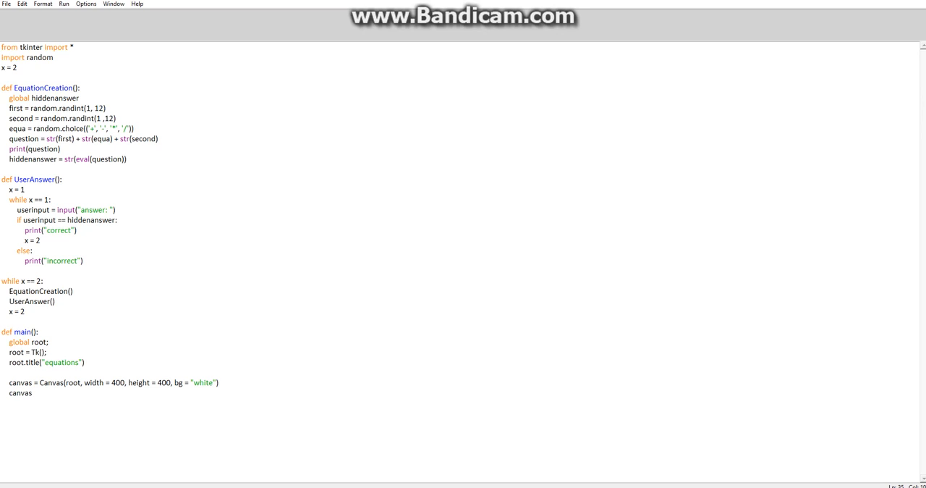
type(".pack(")
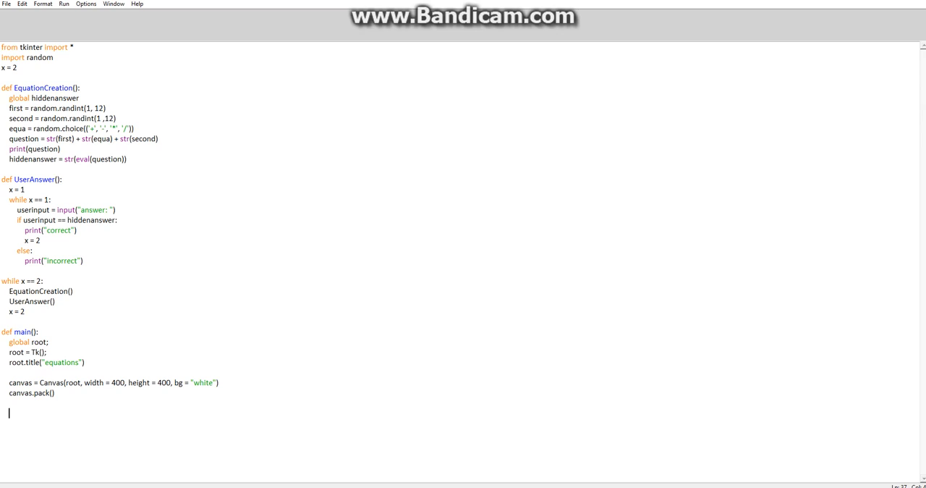
type("root.maim")
type("main()")
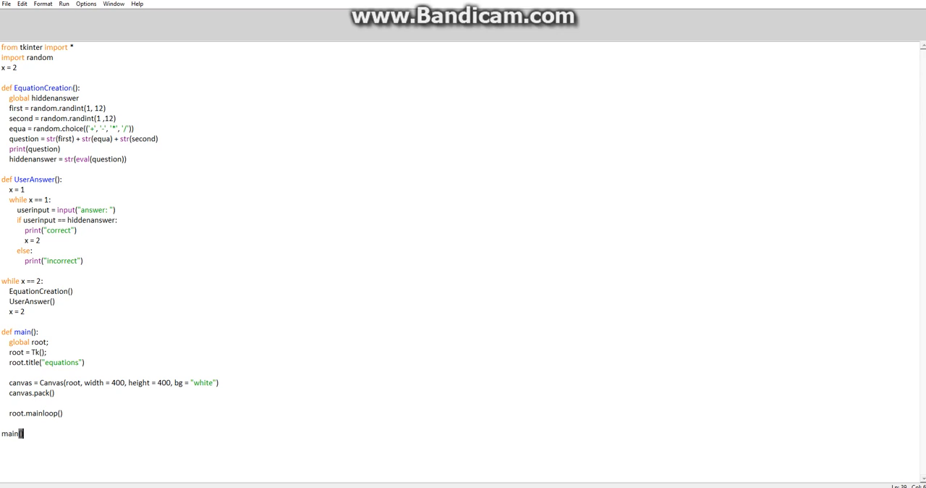
Insert an EquationCreation() call inside main after canvas.pack()
double_click(41, 87)
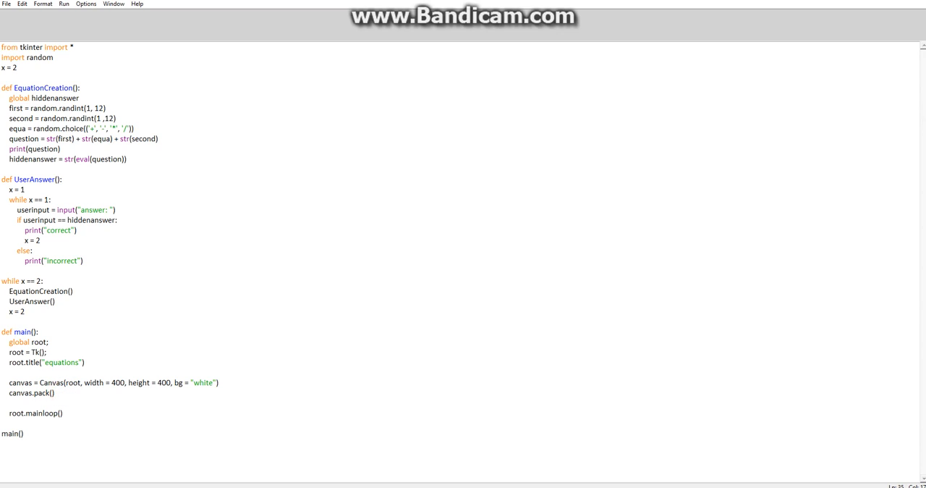
type("EquationCreation()")
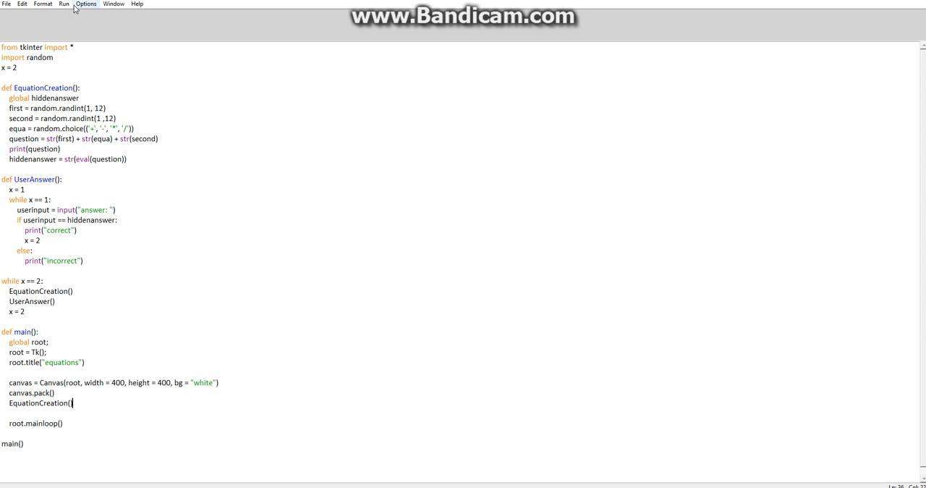
Save and run the script to see the division question, then stop the running program
left_click(64, 3)
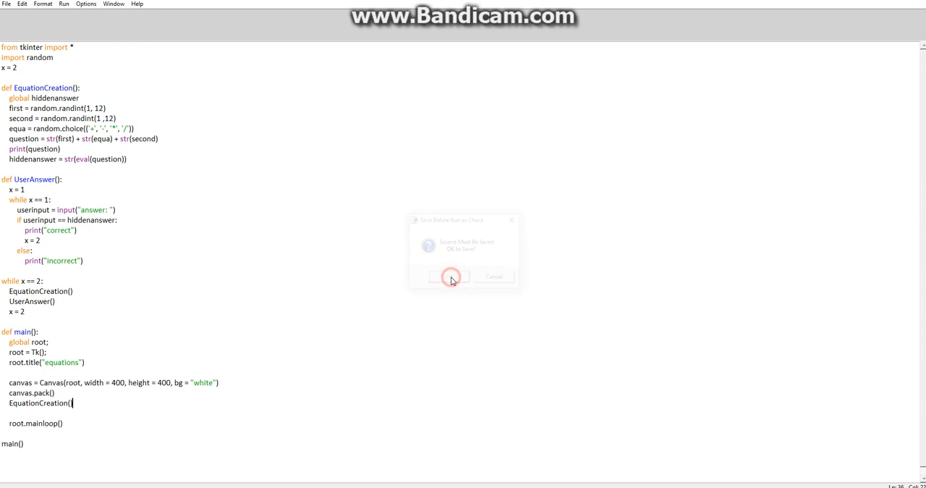
left_click(449, 276)
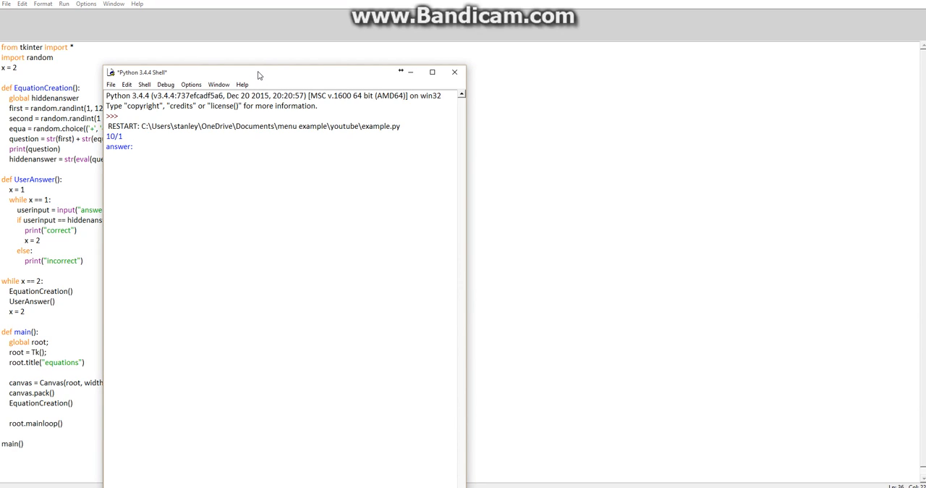
mouse_move(322, 78)
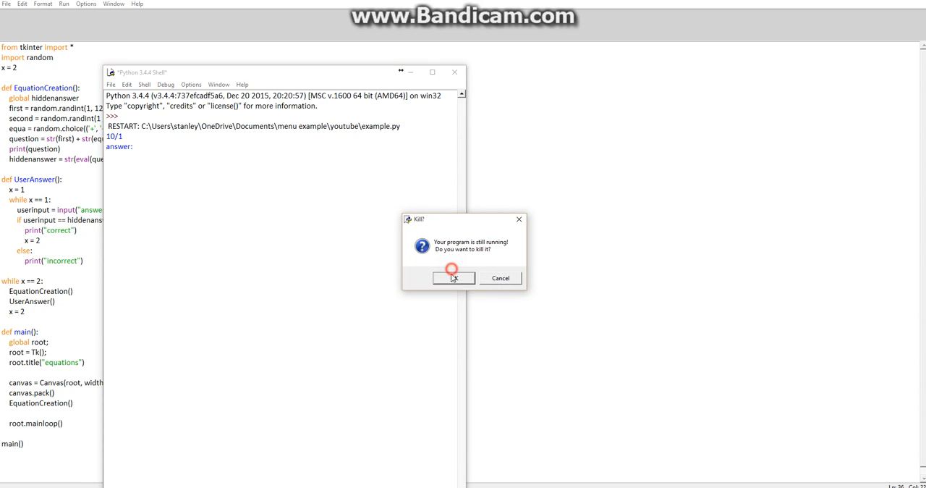
left_click(454, 278)
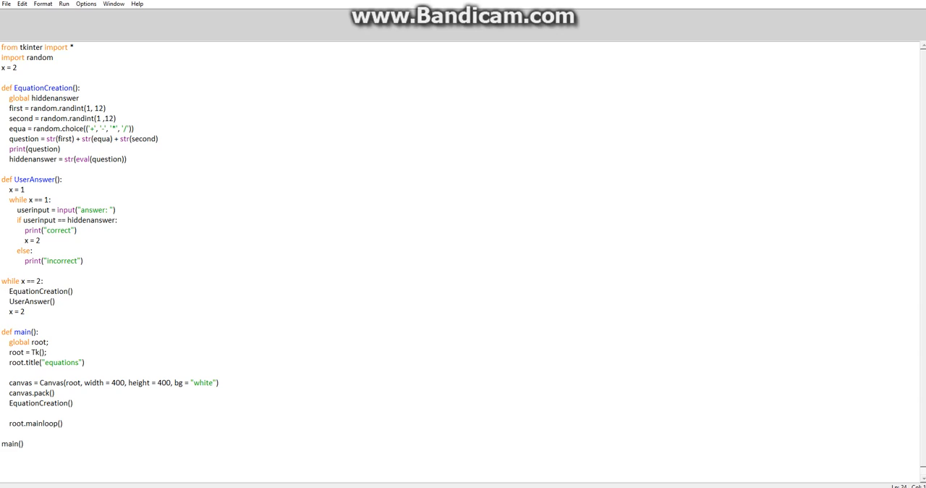
Select the top-level while x == 2 loop so it can be commented out
double_click(26, 180)
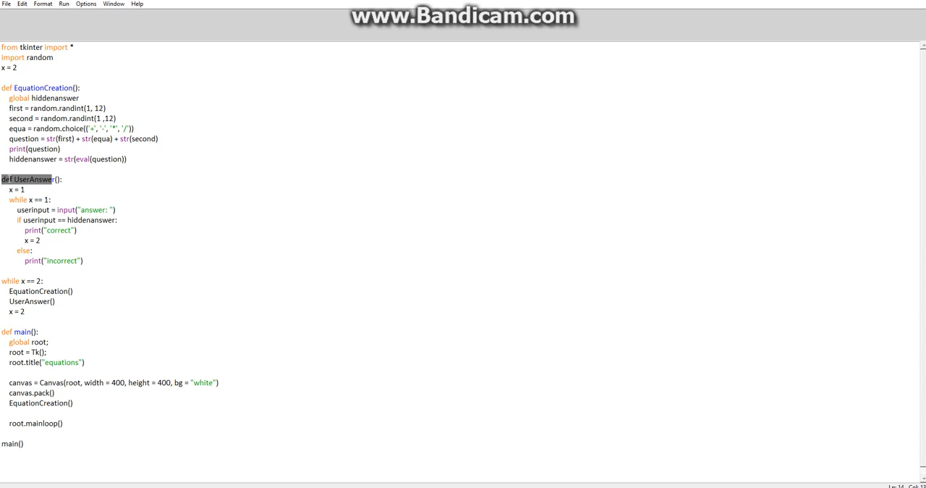
left_click(25, 188)
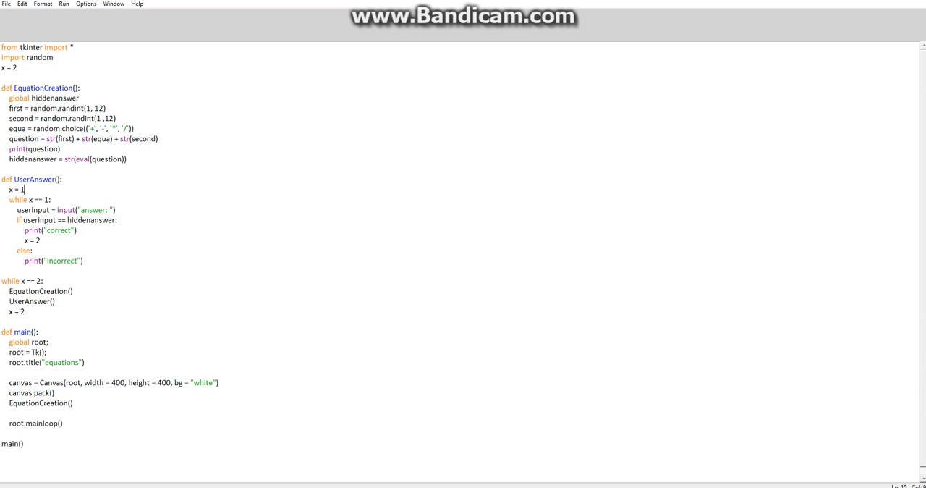
left_click(9, 291)
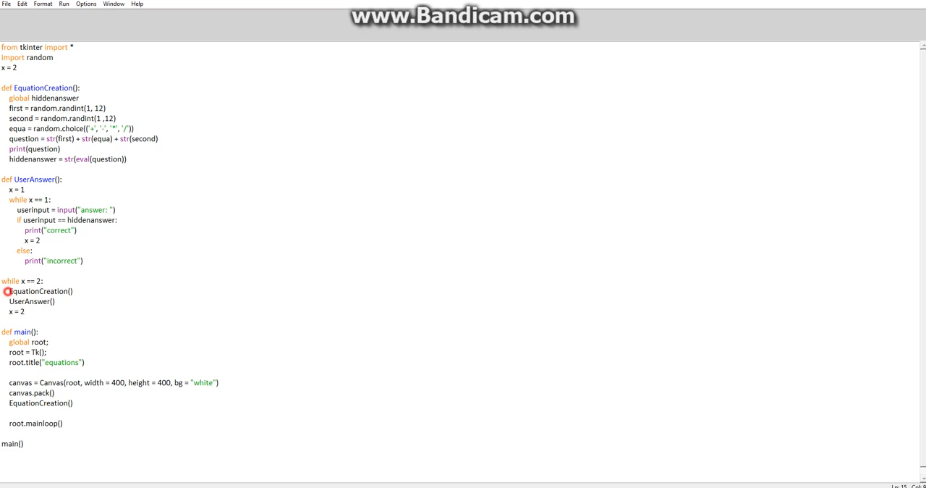
double_click(14, 281)
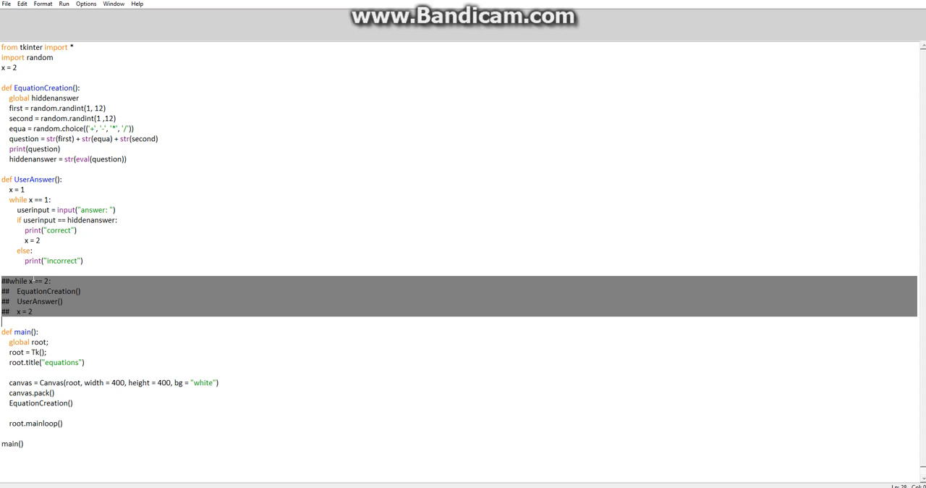
Save and run the module to show the blank equations window and question 6+5, then close the shell
left_click(108, 232)
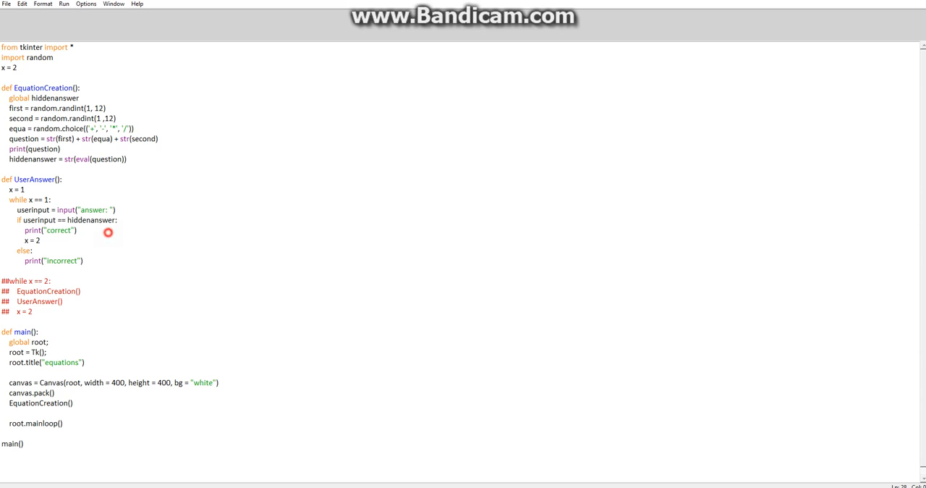
left_click(64, 3)
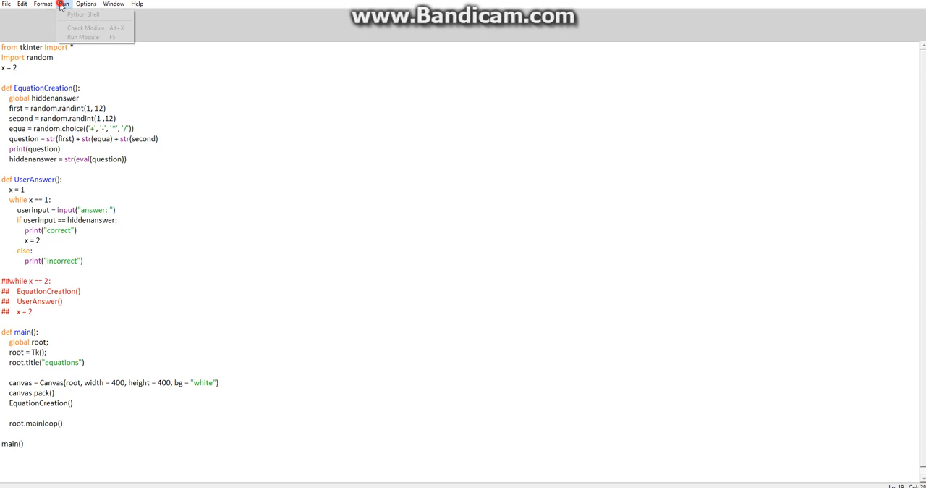
left_click(84, 38)
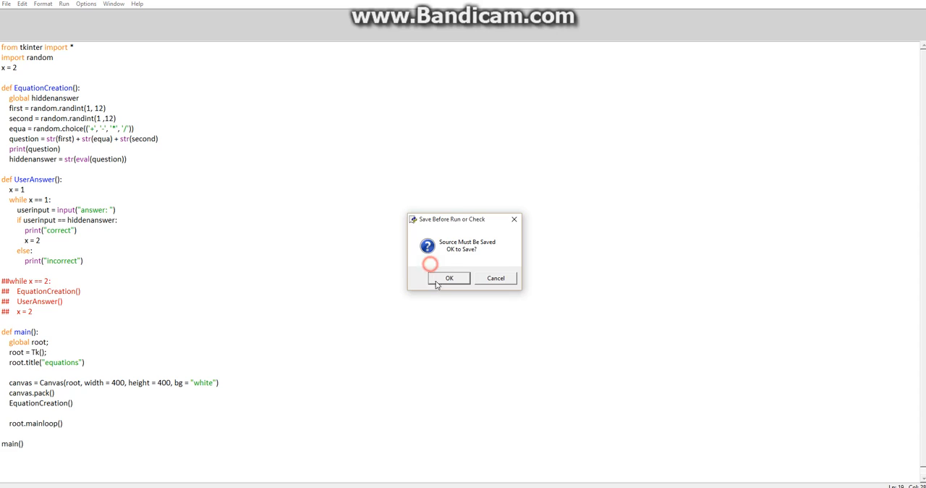
left_click(448, 278)
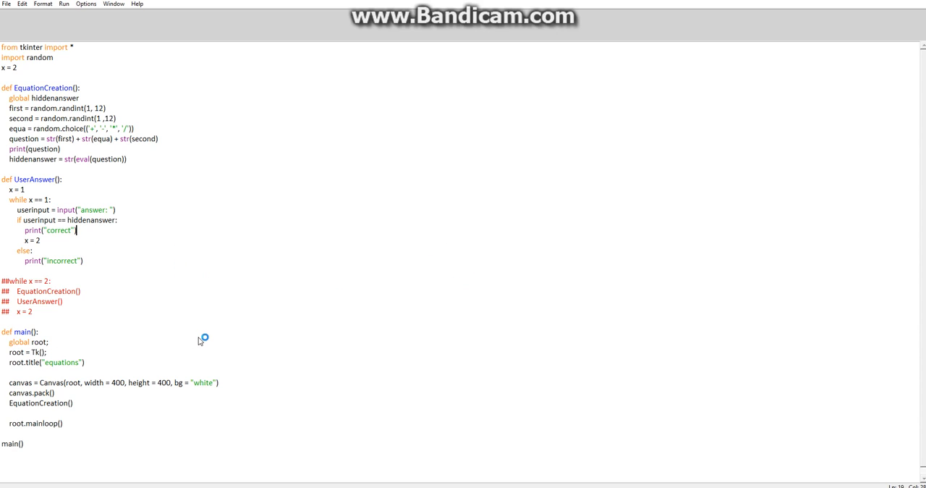
key("F5")
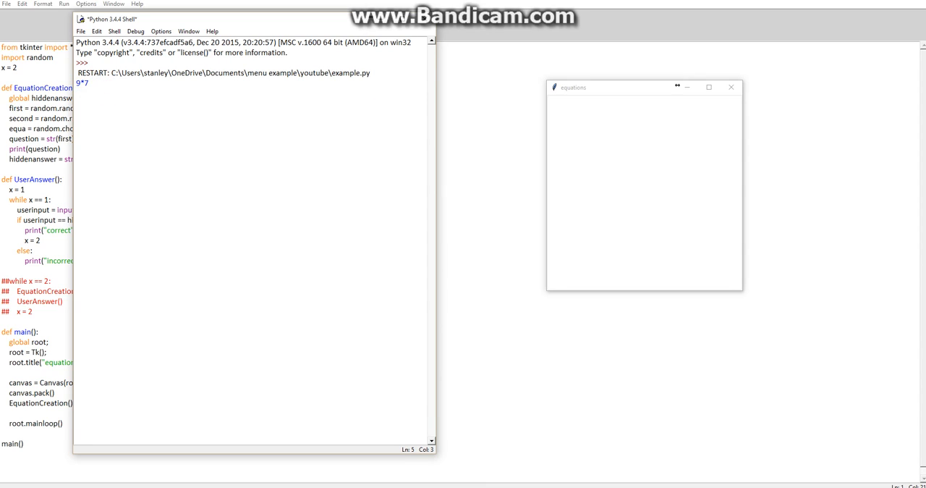
mouse_move(445, 32)
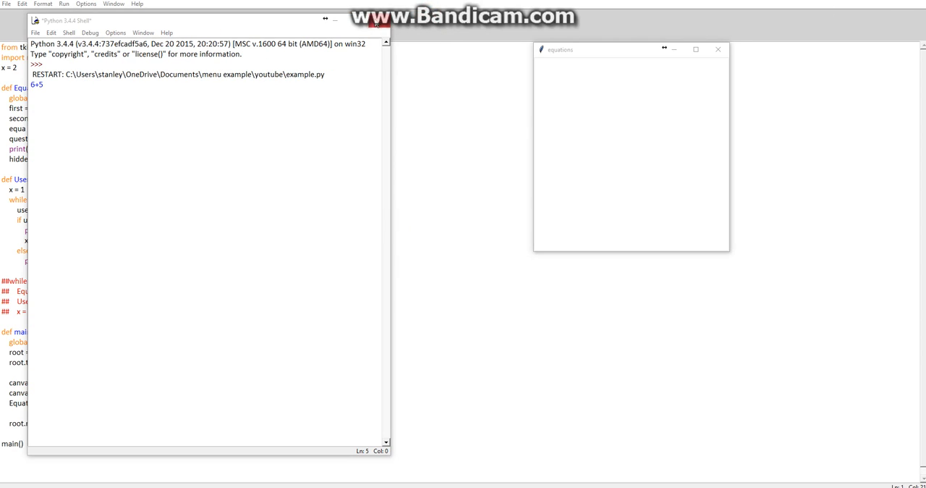
mouse_move(377, 26)
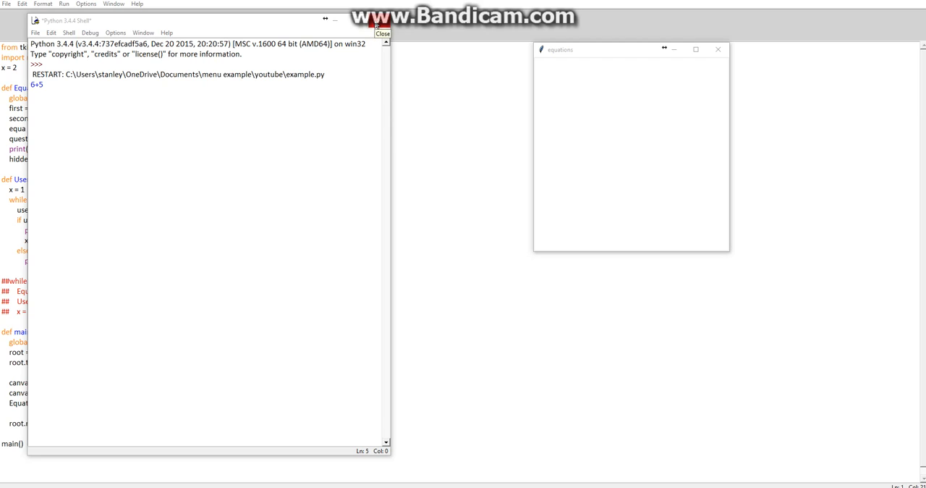
left_click(382, 33)
type("u")
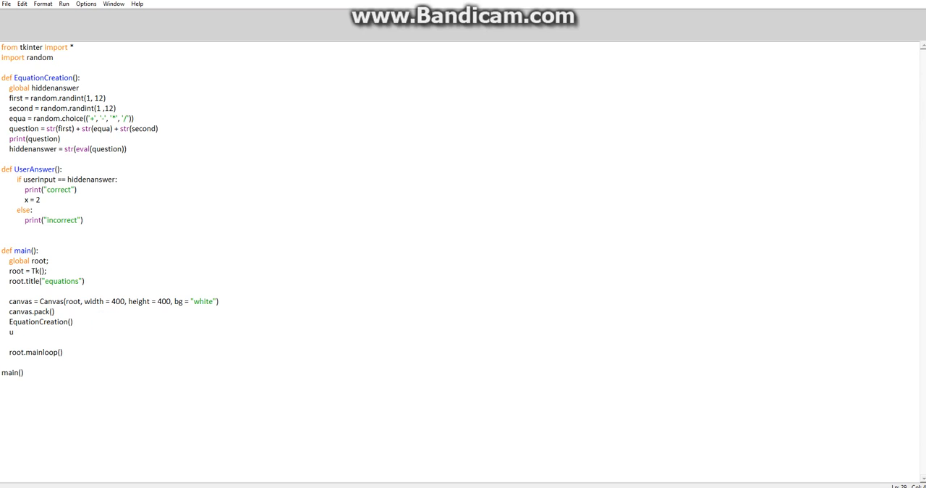
Start the line userinput = Entry(canvas, ... inside main
type("serin")
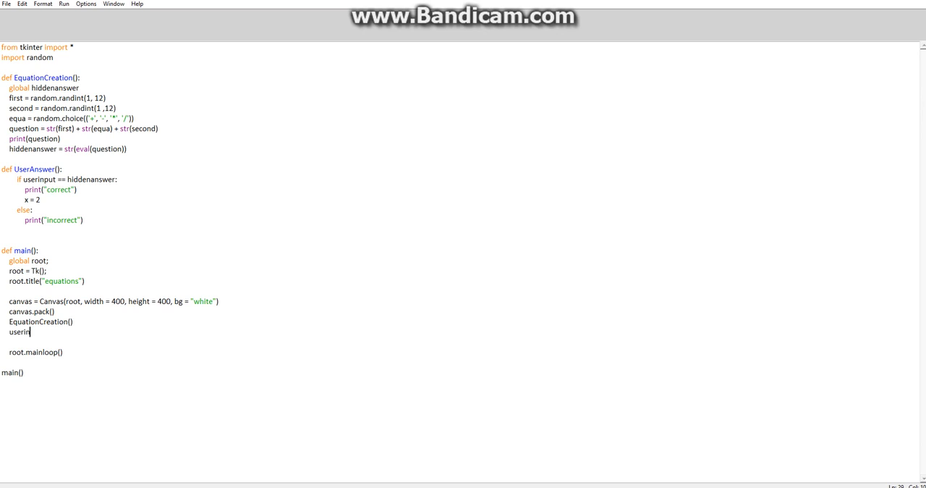
type("put")
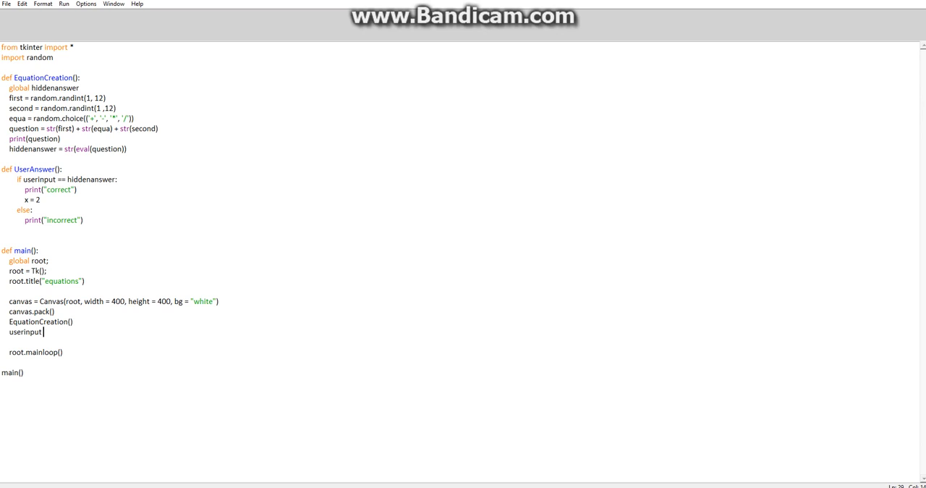
type("= E")
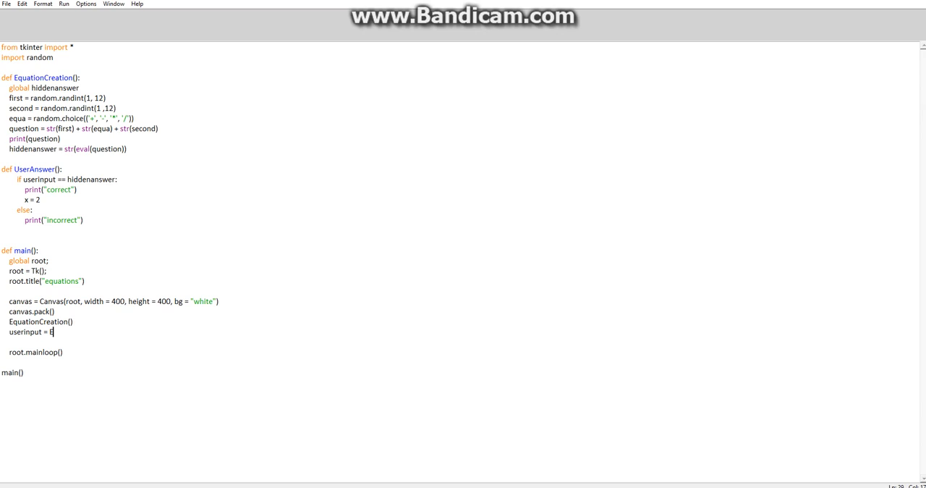
type("ntry")
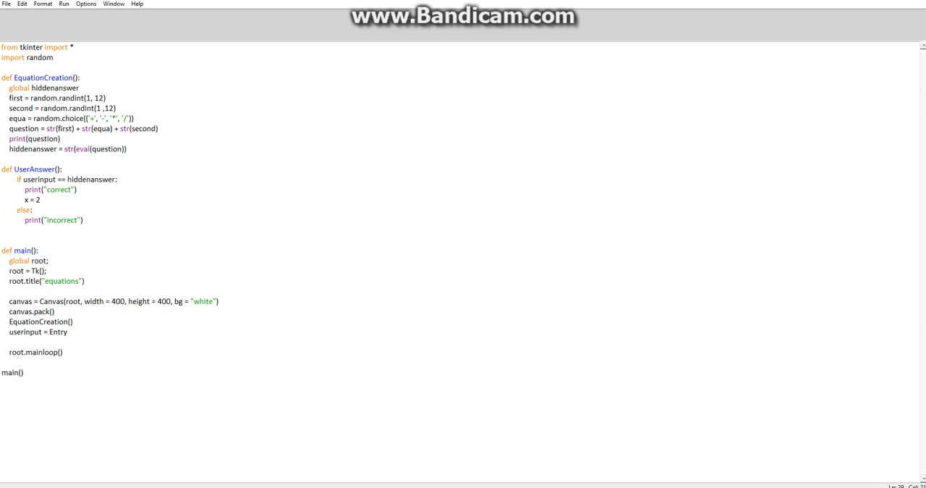
type("(")
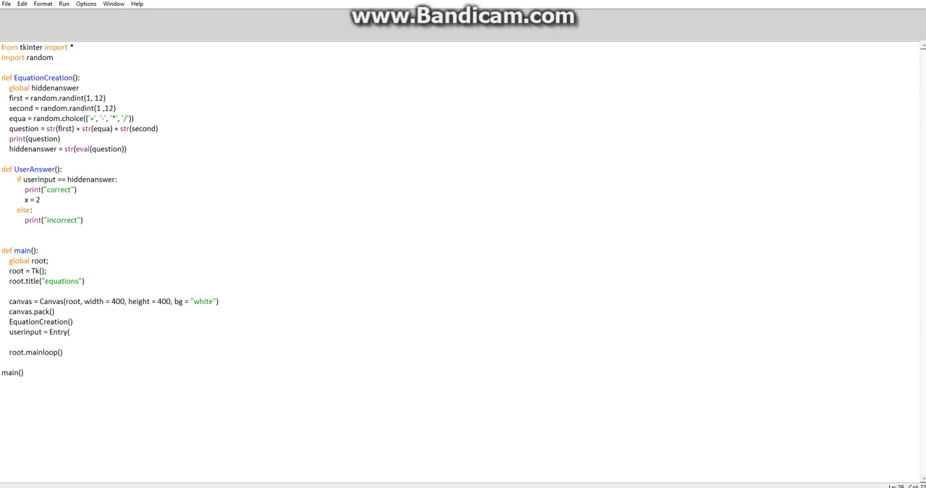
type("root")
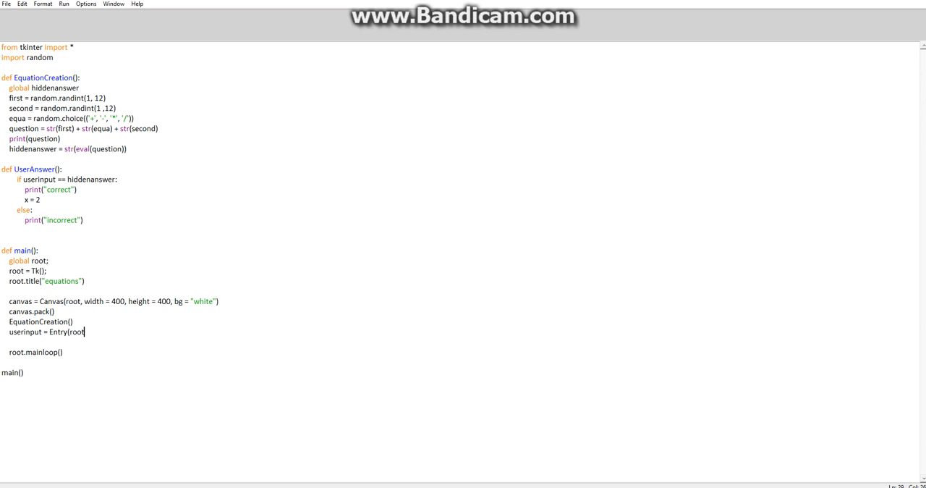
type("canvas")
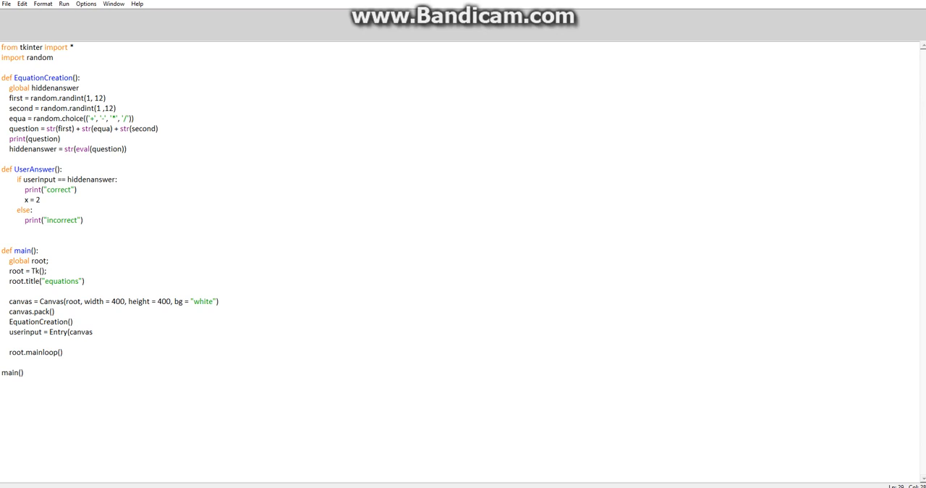
type(", tex")
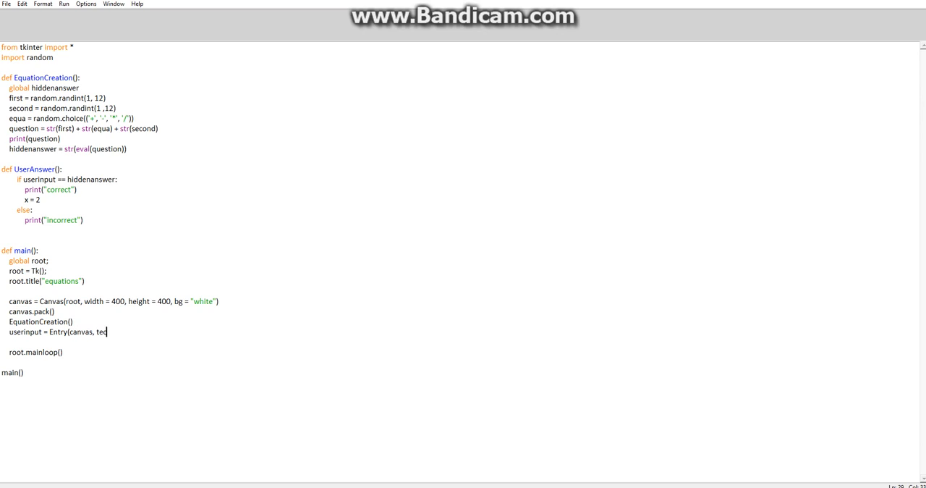
Complete the Entry with textvariable = UserAnswer, correcting the misspelled name
type("t")
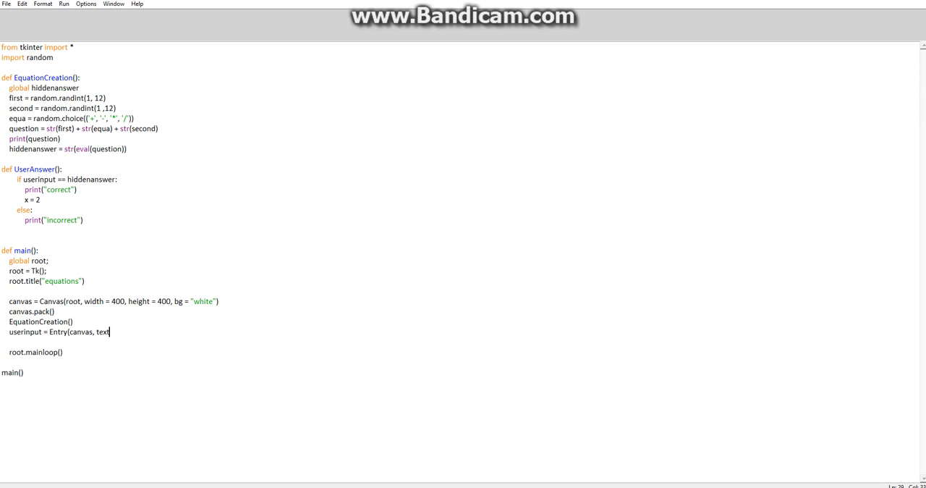
type("varia")
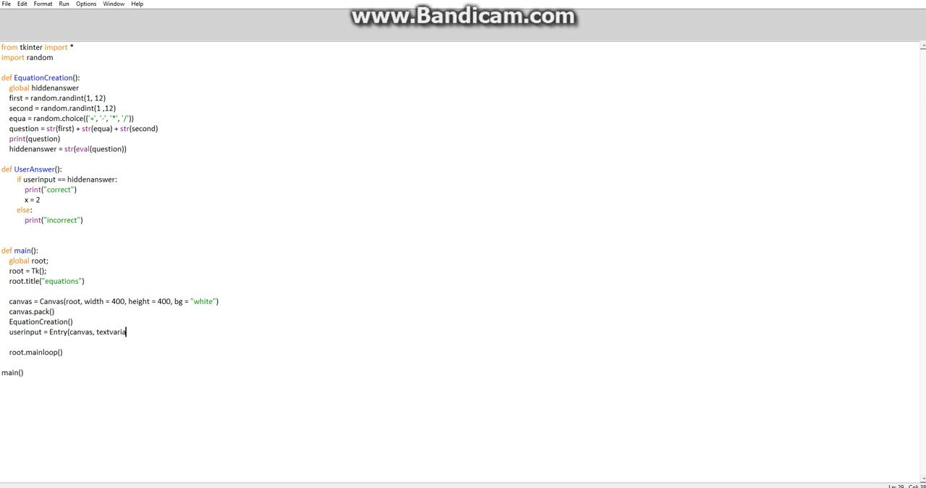
type("ble =")
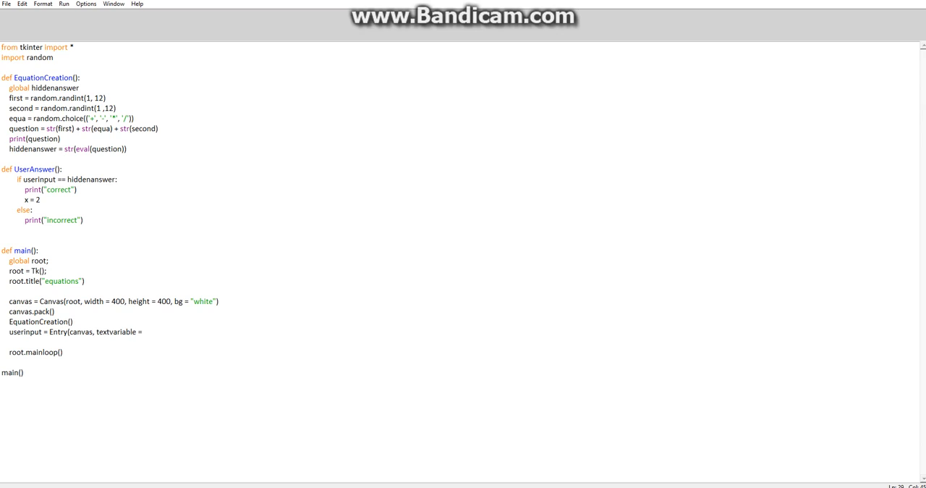
type("User")
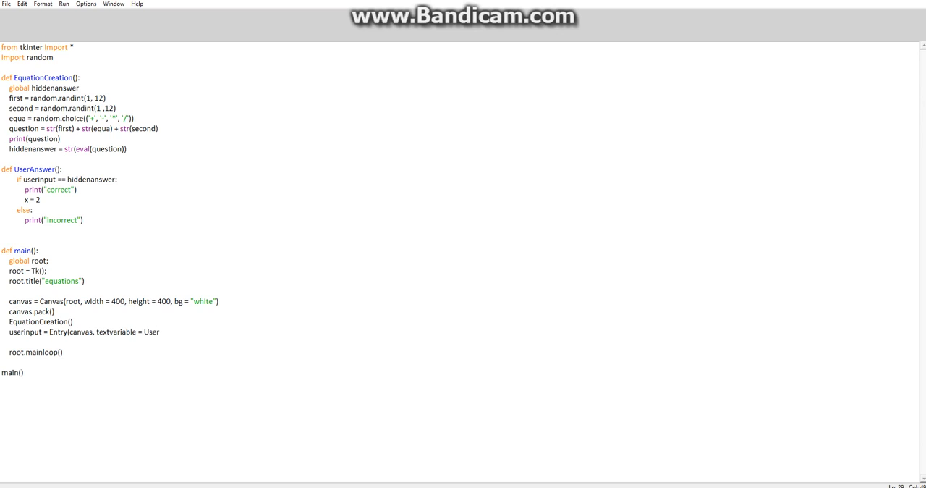
type("Anse")
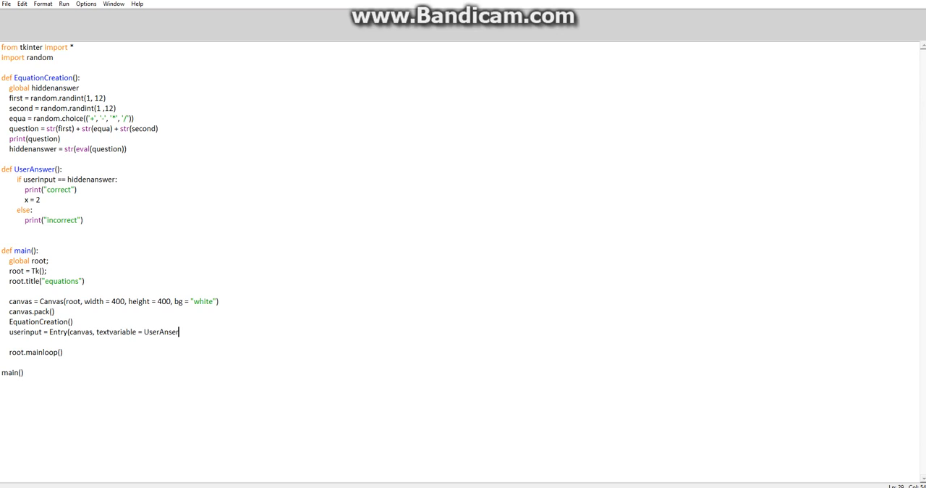
type("r")
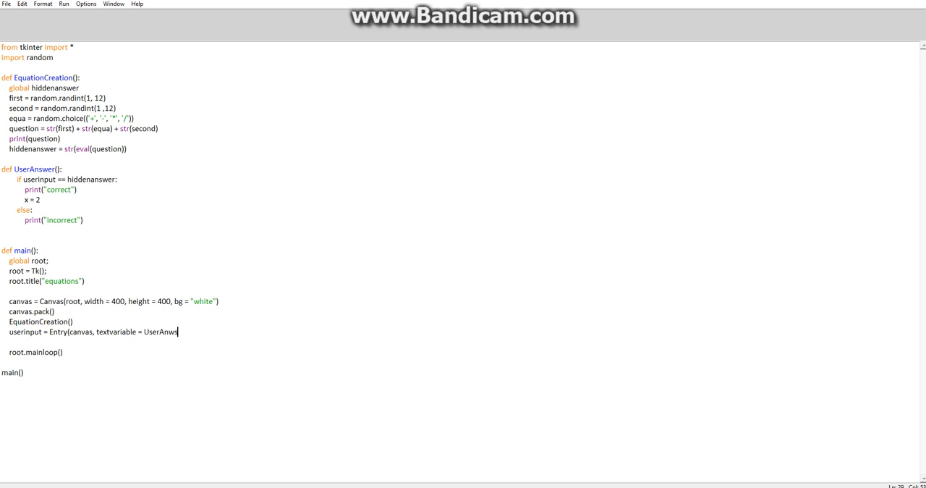
key("BackSpace")
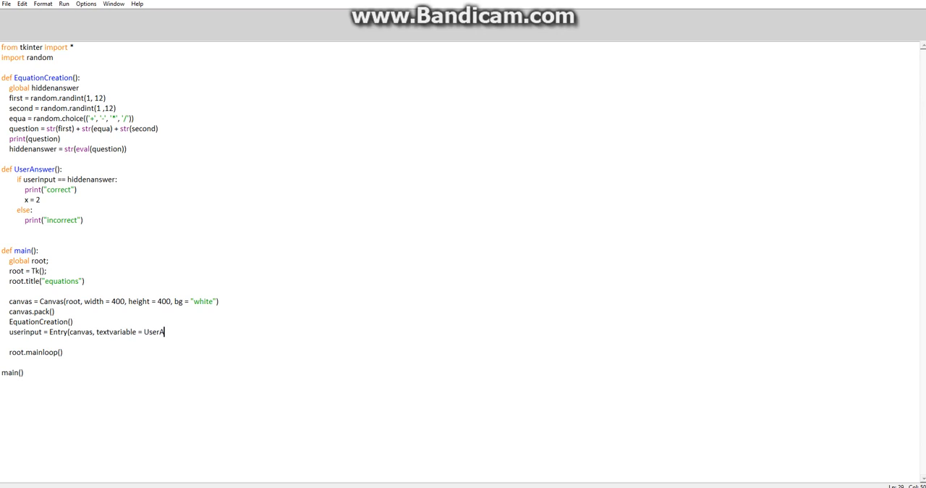
type("nswer)")
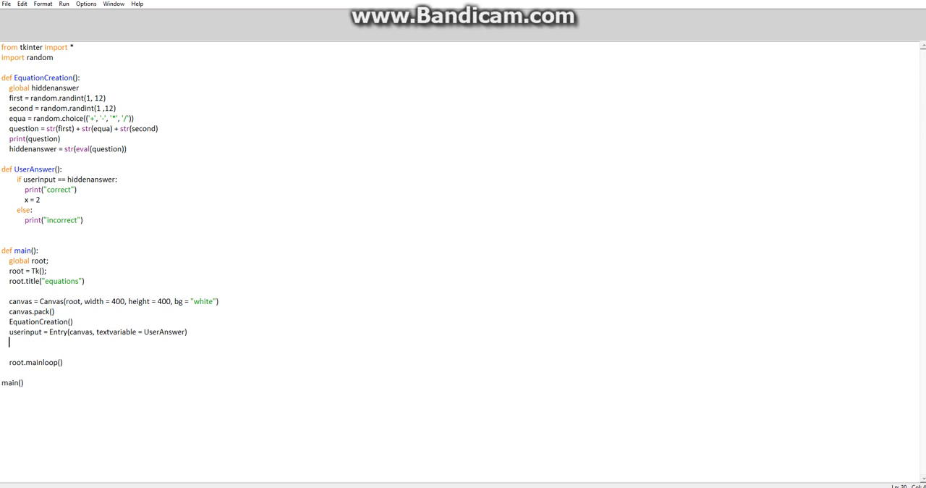
Add userinput.pack() in main and run the module to test it
type("unser")
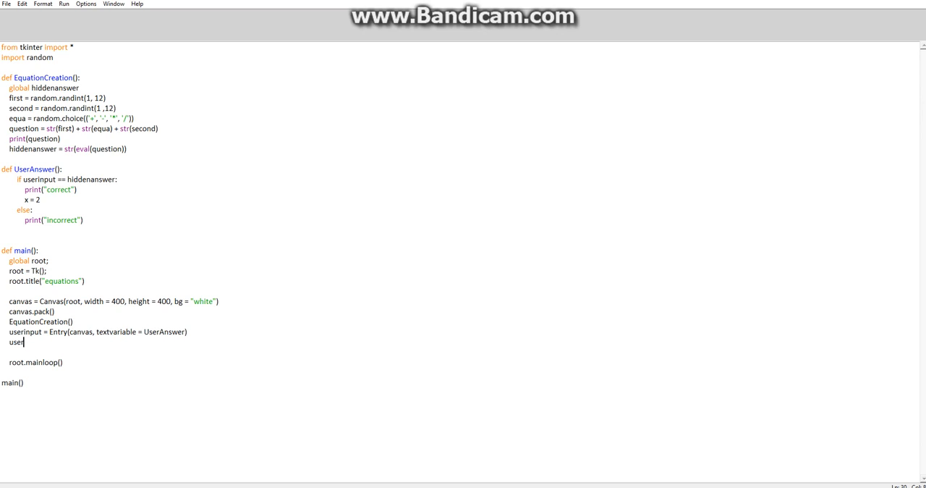
type("inut")
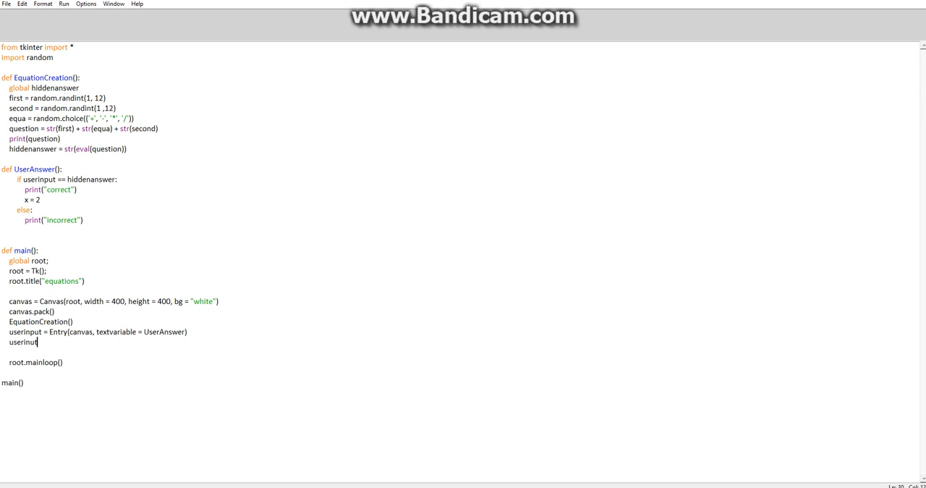
type("t")
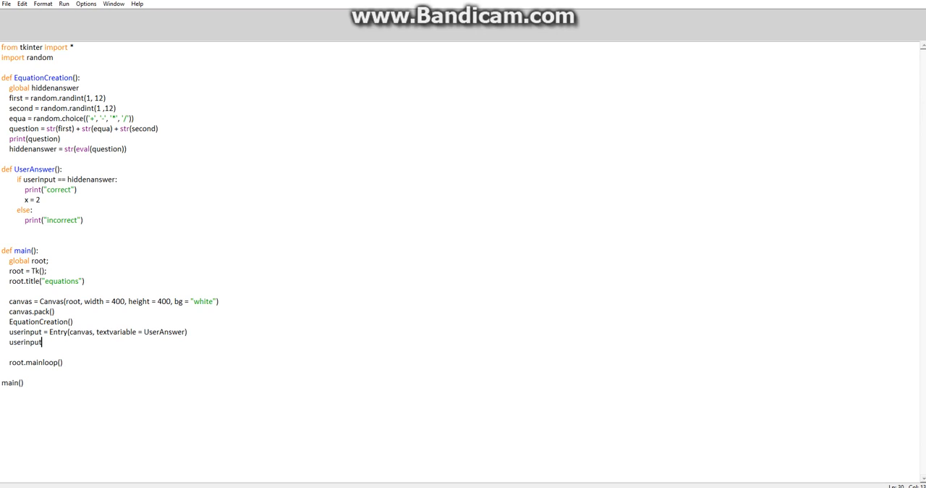
type(".pack(")
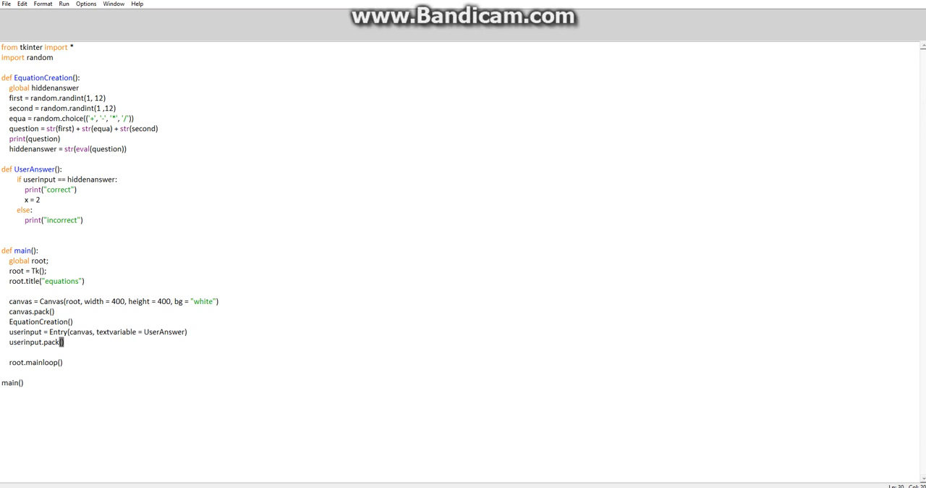
left_click(63, 3)
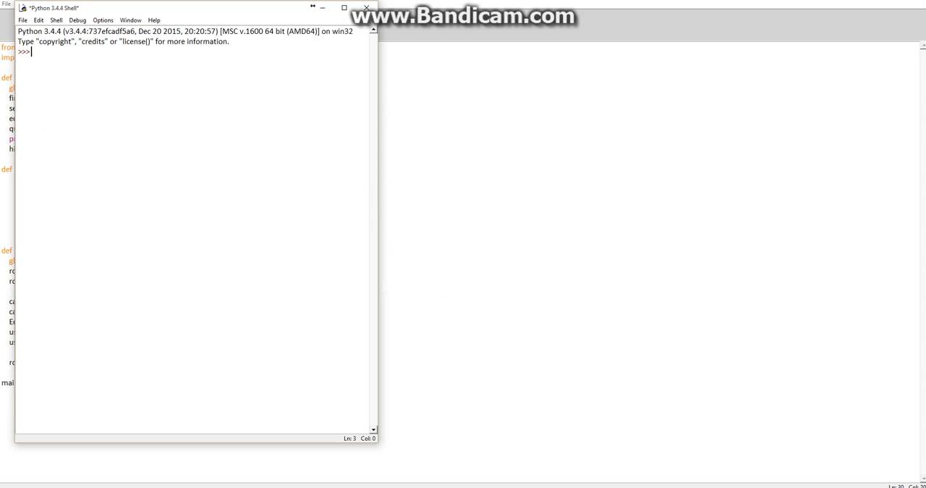
Run the module with F5 and return to the quiz script editor
key("F5")
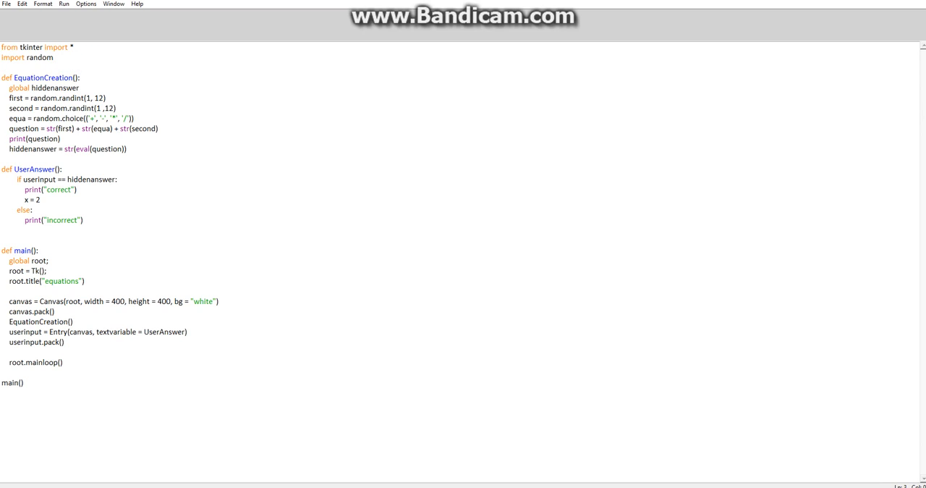
Add a top-level userinput = object line below the imports and run the script again
type("userinput  =")
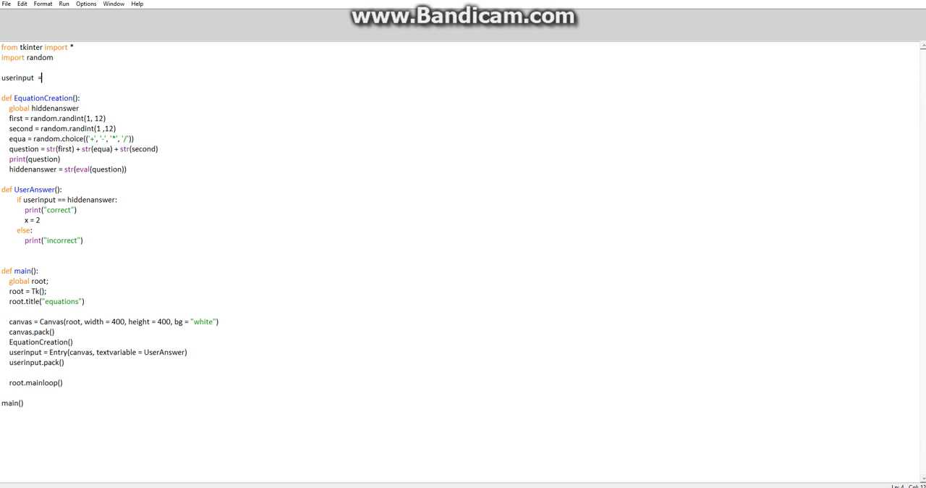
type("object")
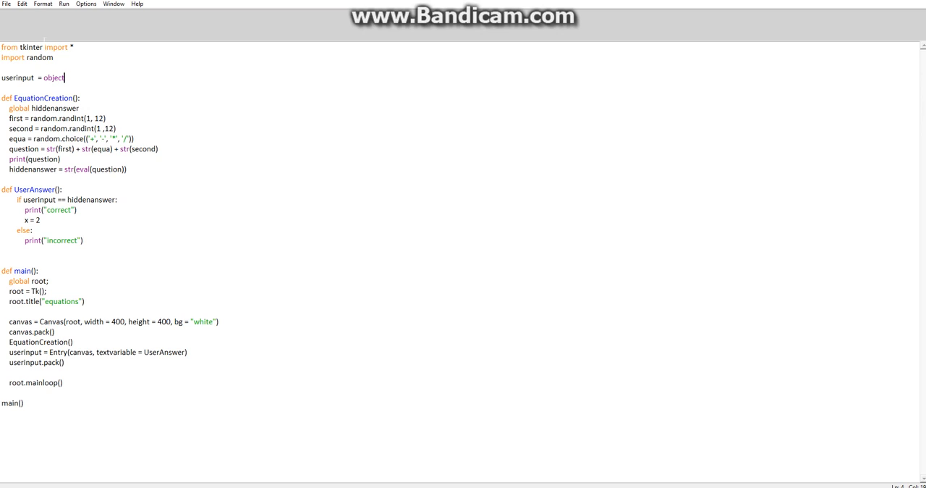
left_click(64, 3)
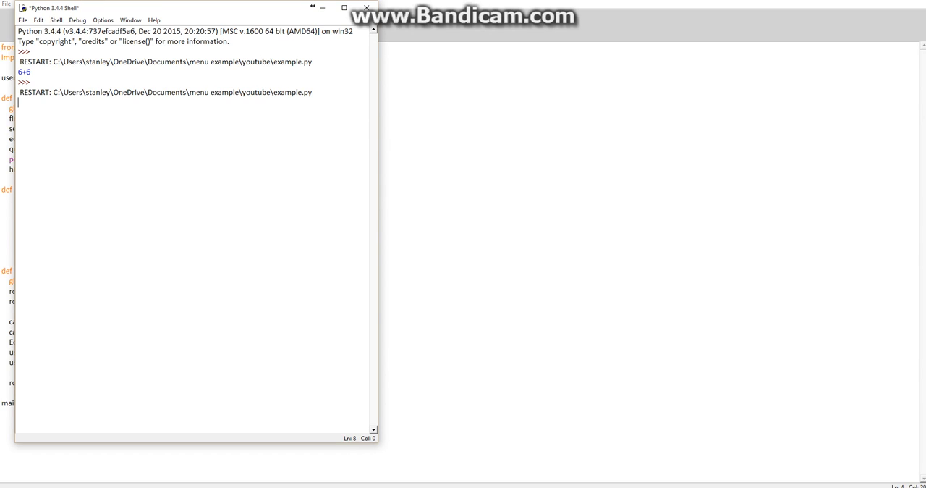
type("7-8")
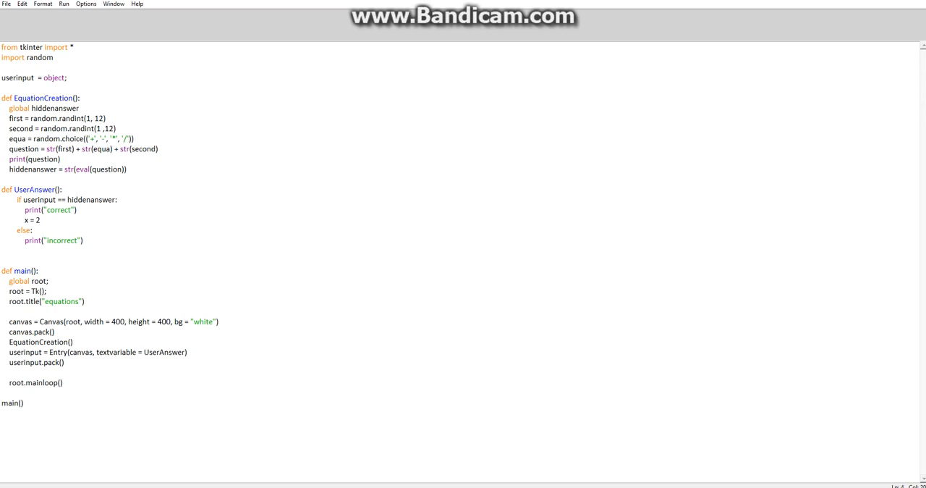
Make the check compare userinput.get() with hiddenanswer, wrapping the condition in parentheses
left_click(56, 200)
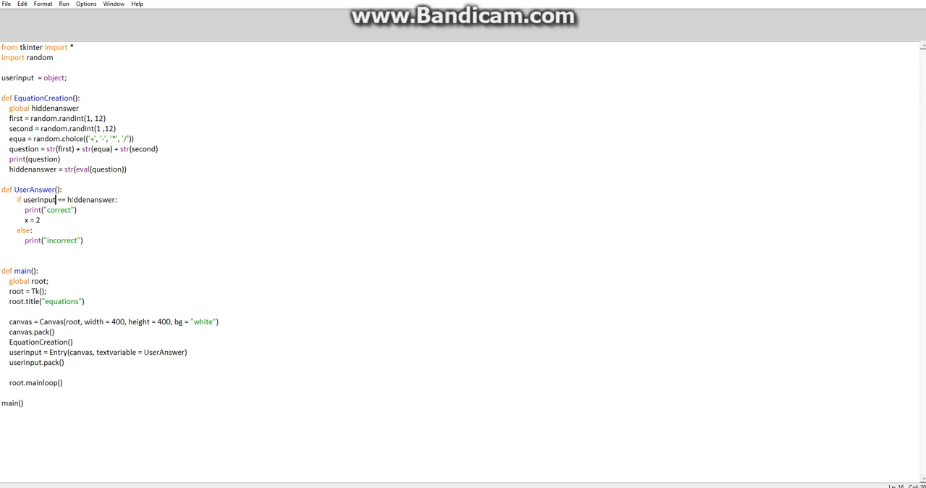
type(".get()")
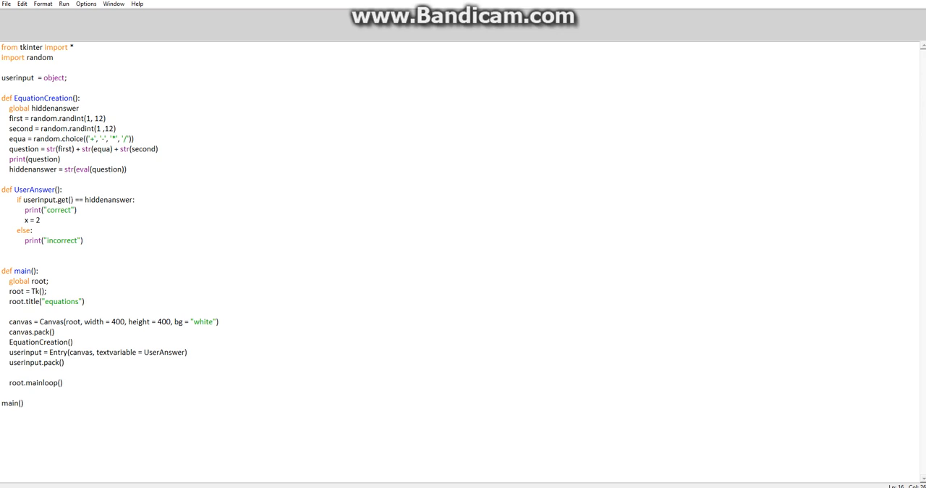
left_click(26, 200)
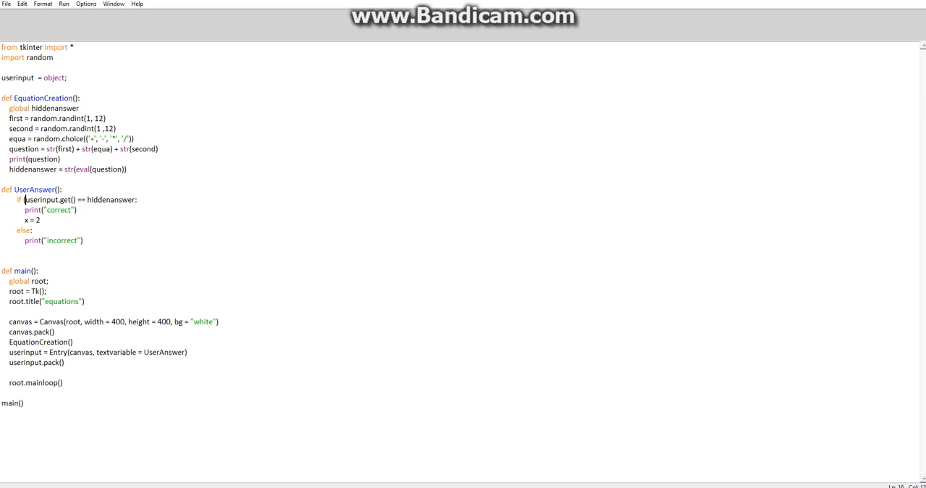
left_click_drag(23, 199, 138, 200)
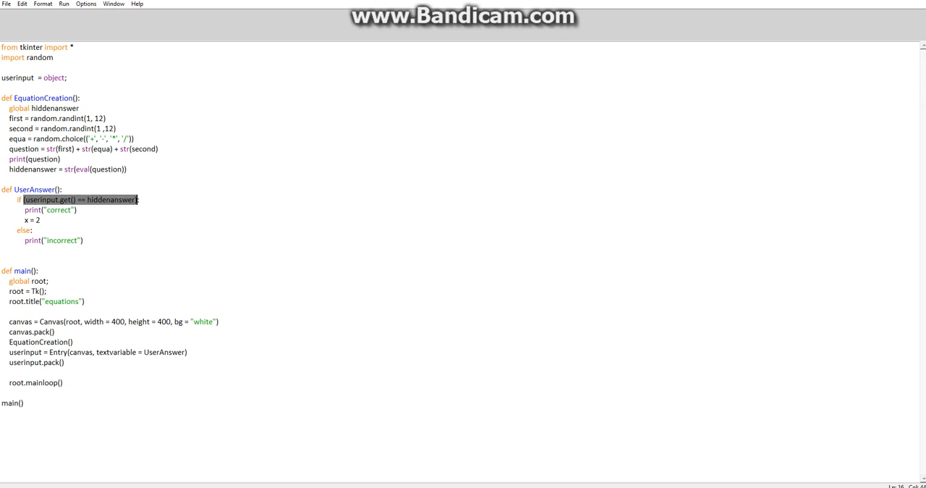
Replace x = 2 in the correct branch with a call to equationcreation()
left_click(9, 352)
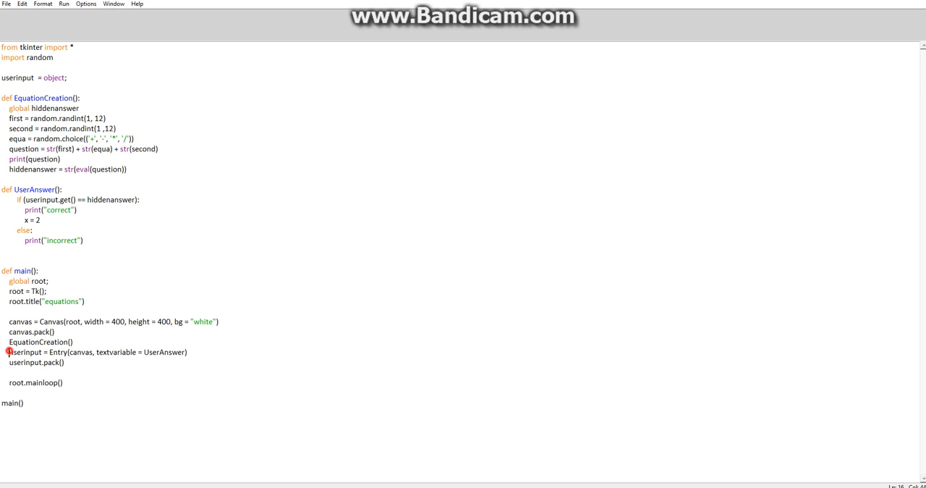
left_click_drag(9, 351, 64, 362)
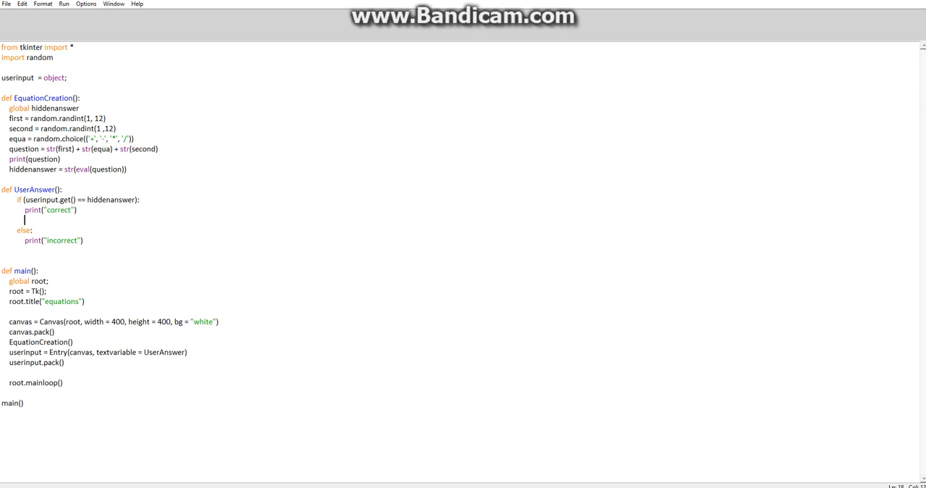
type("equation")
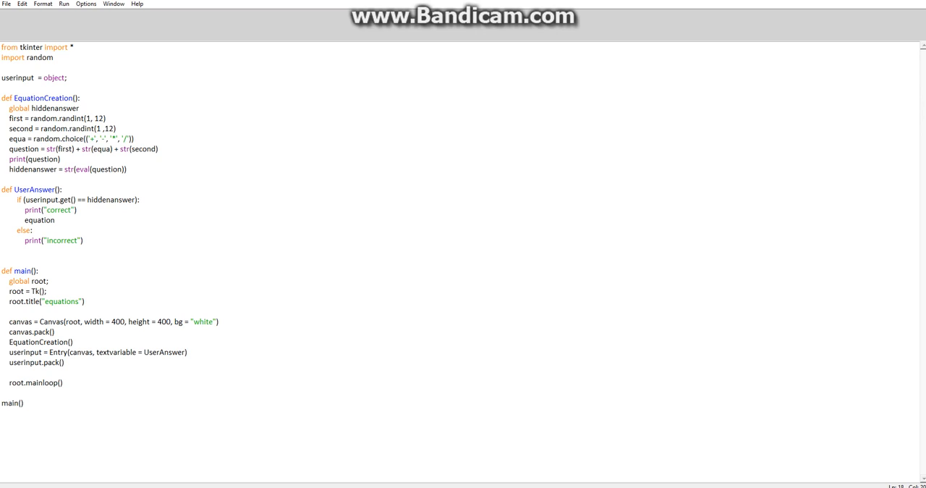
type("creation(")
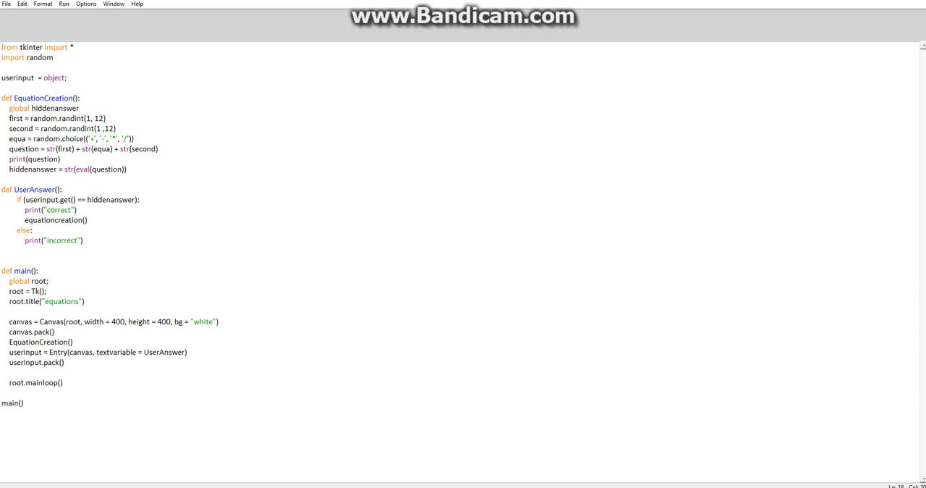
mouse_move(86, 41)
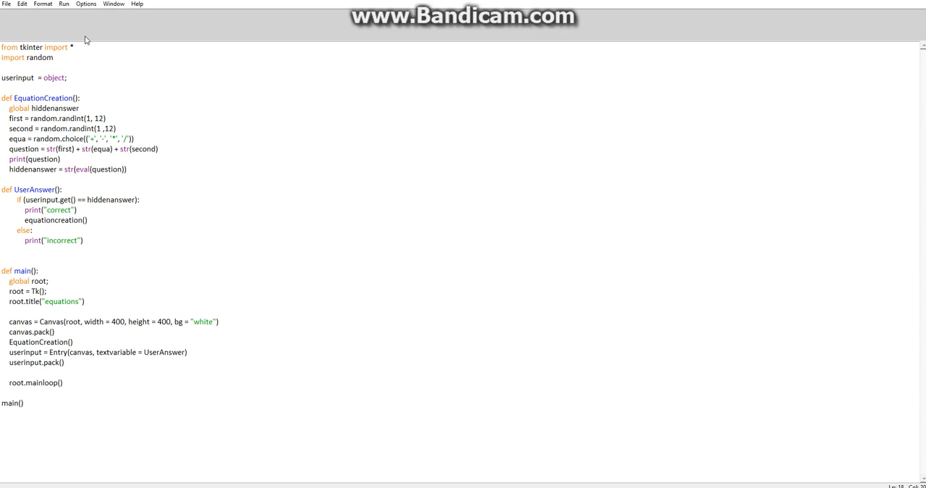
Run the quiz so the shell prints 6*8, then answer 48 in the Entry box
left_click(64, 3)
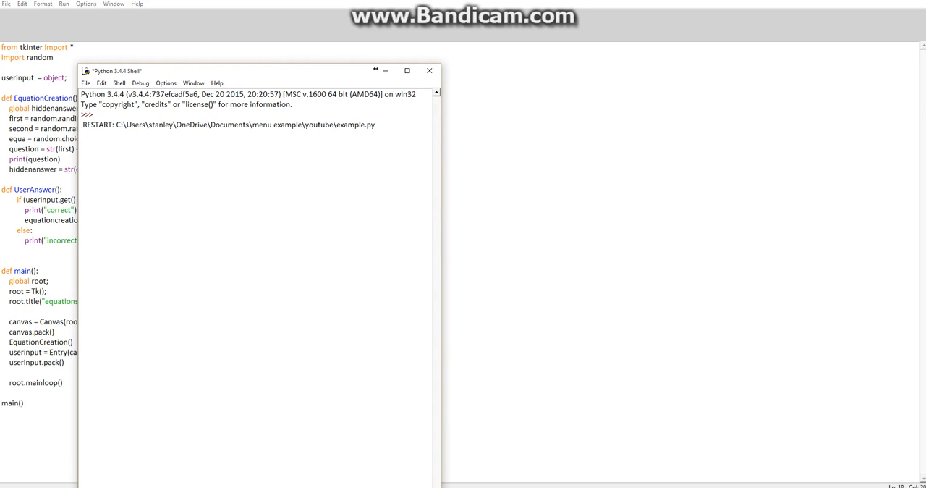
type("6*8")
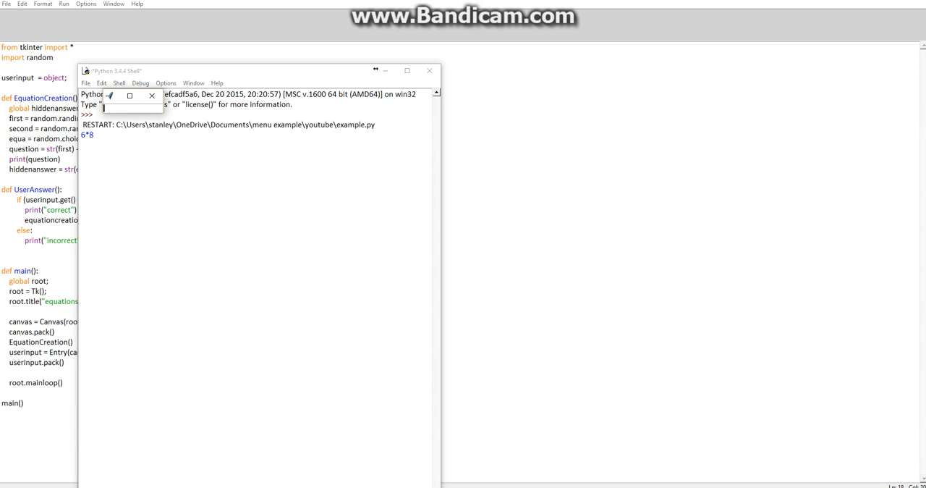
type("48")
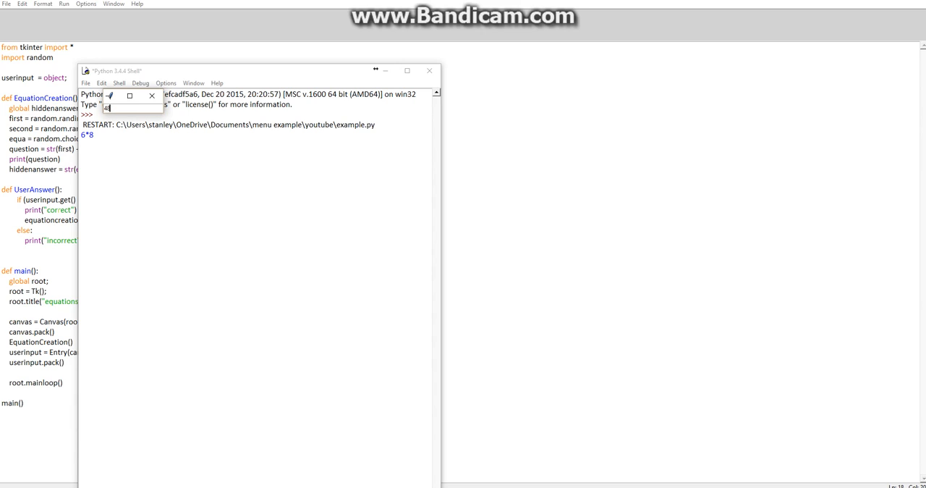
type("8")
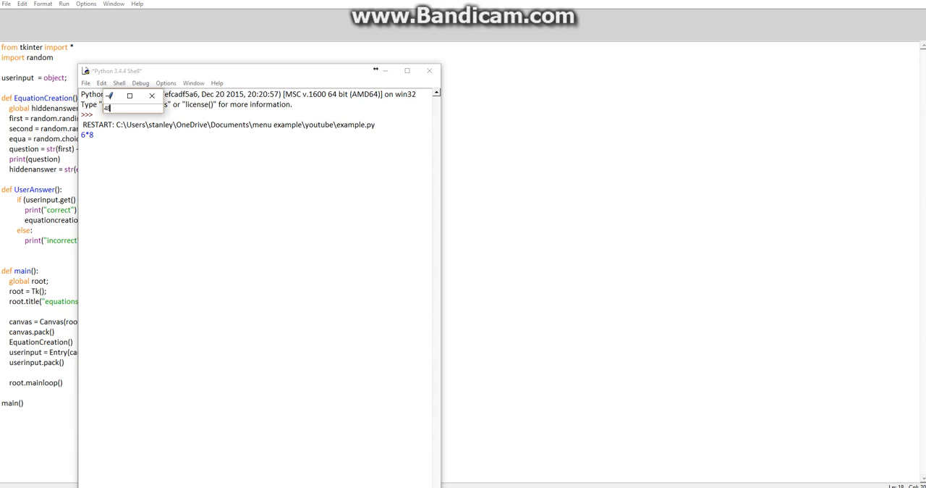
type("48")
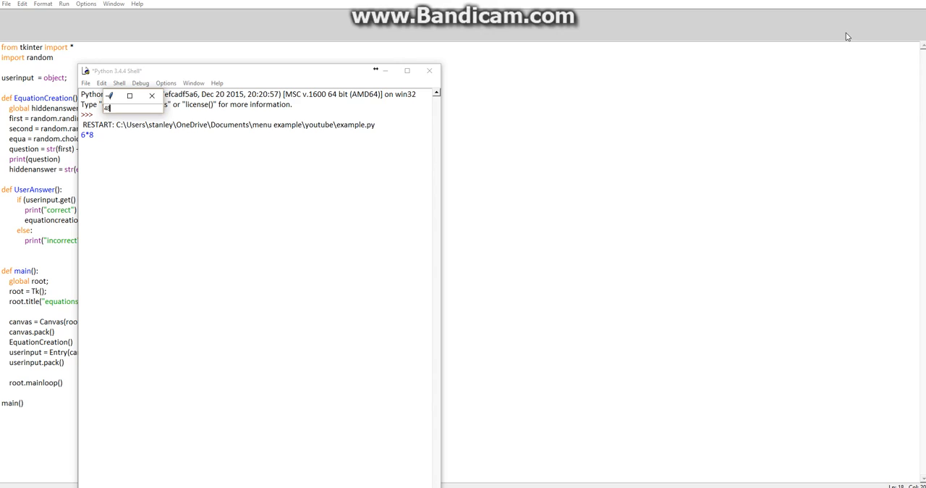
mouse_move(895, 5)
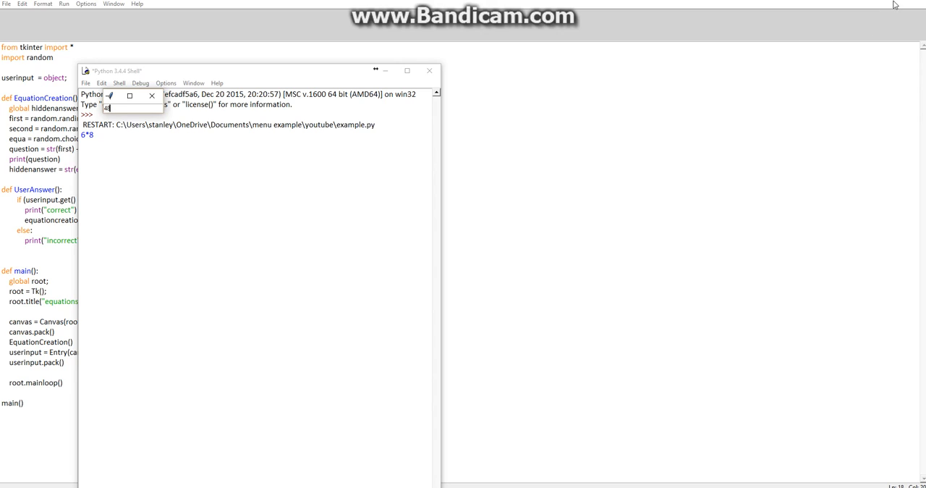